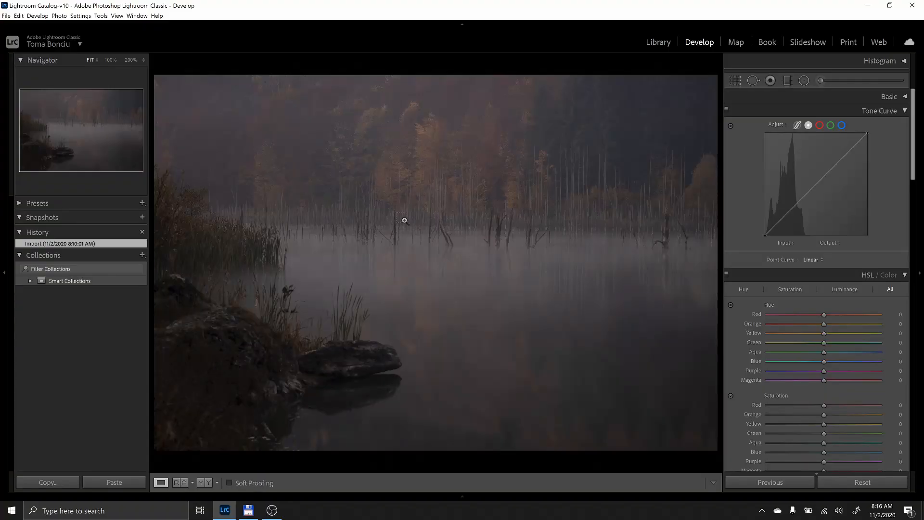
- Expand the Color Grading panel so the grading wheels show for the foggy lake photo
click(403, 220)
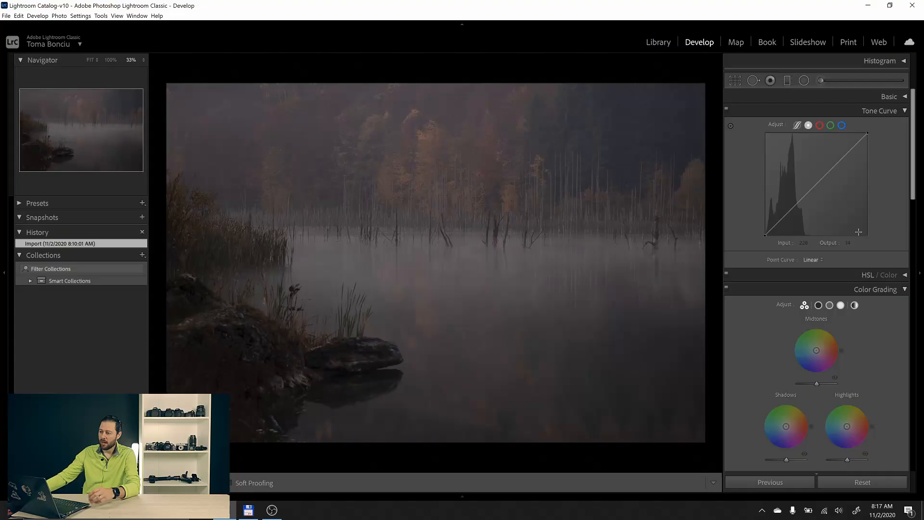
- Pick the autumn lake photo from the Library grid and straighten it by about -1.62°
click(657, 41)
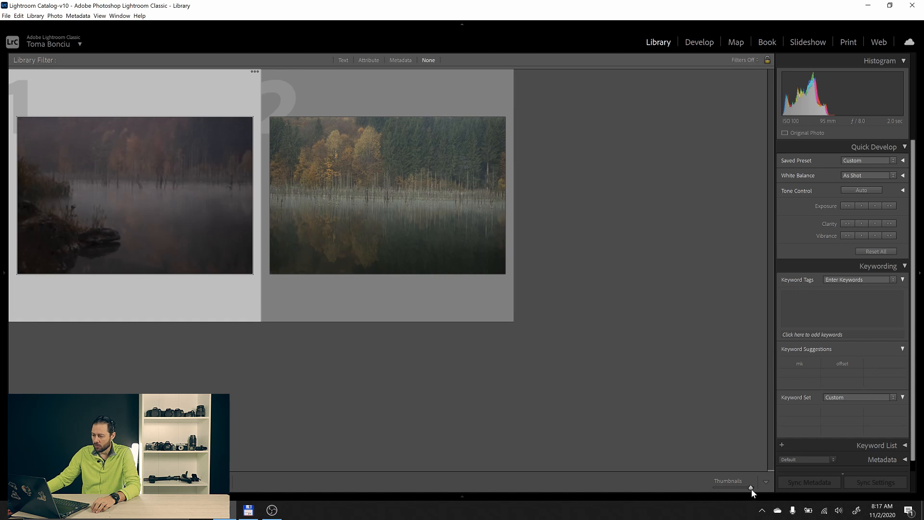
drag(751, 491, 757, 482)
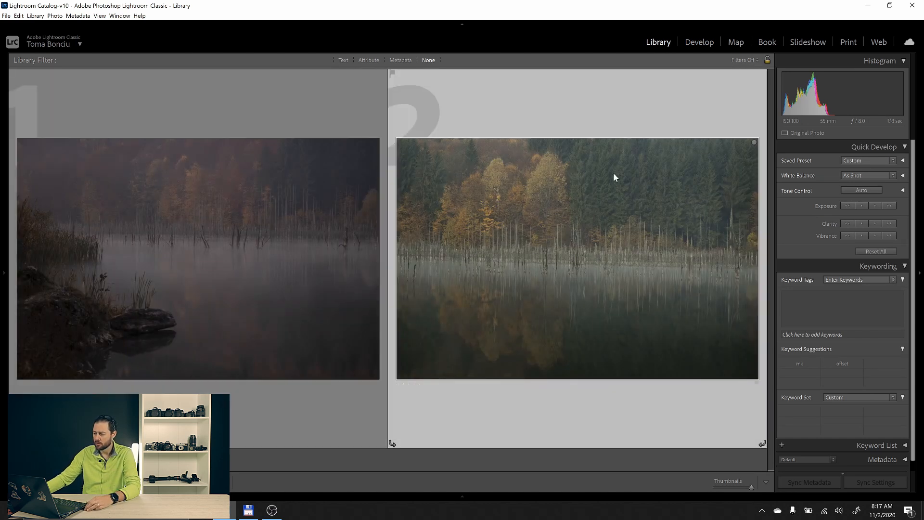
click(699, 41)
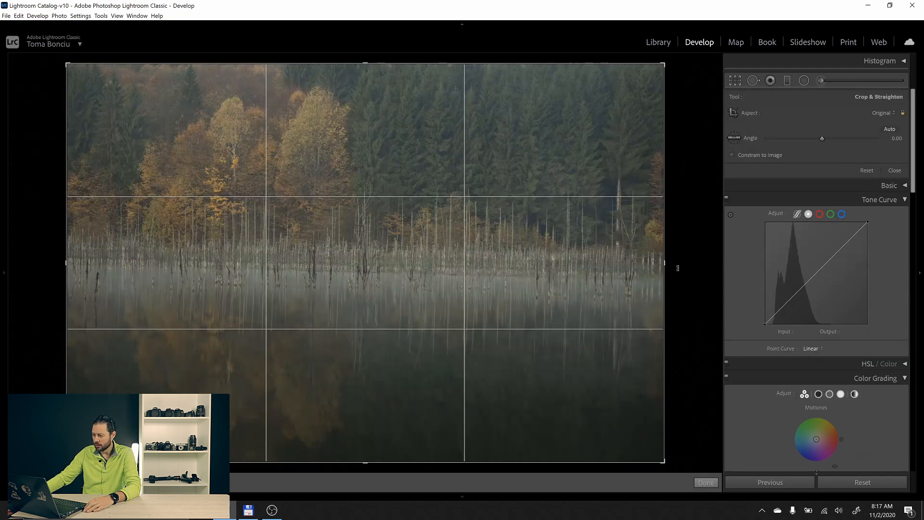
drag(821, 137, 818, 138)
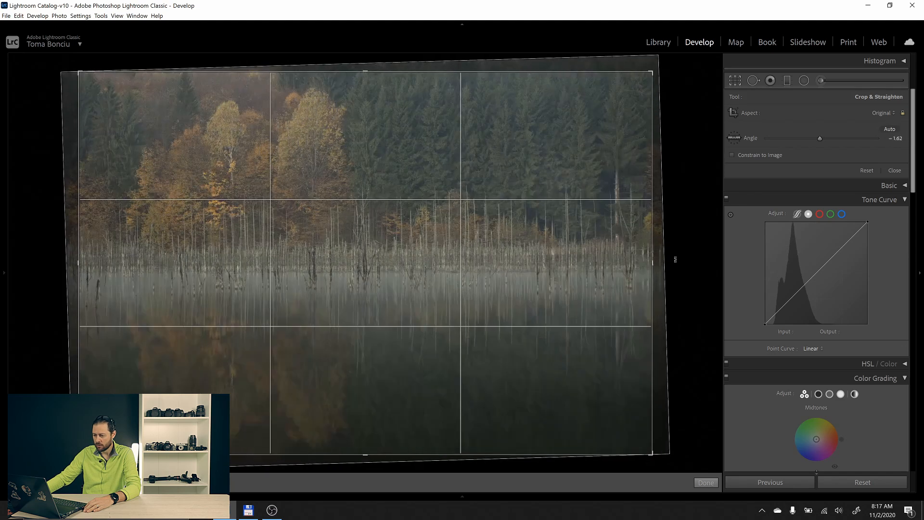
click(705, 482)
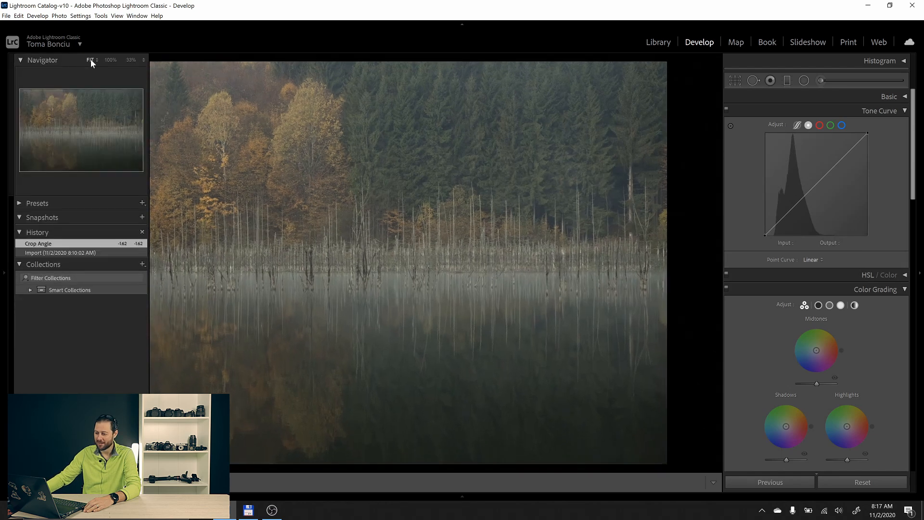
click(3, 272)
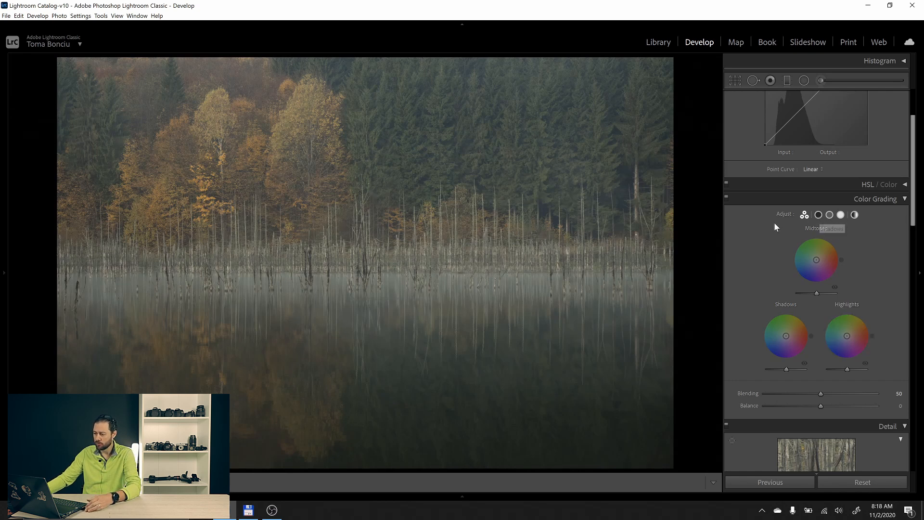
click(818, 213)
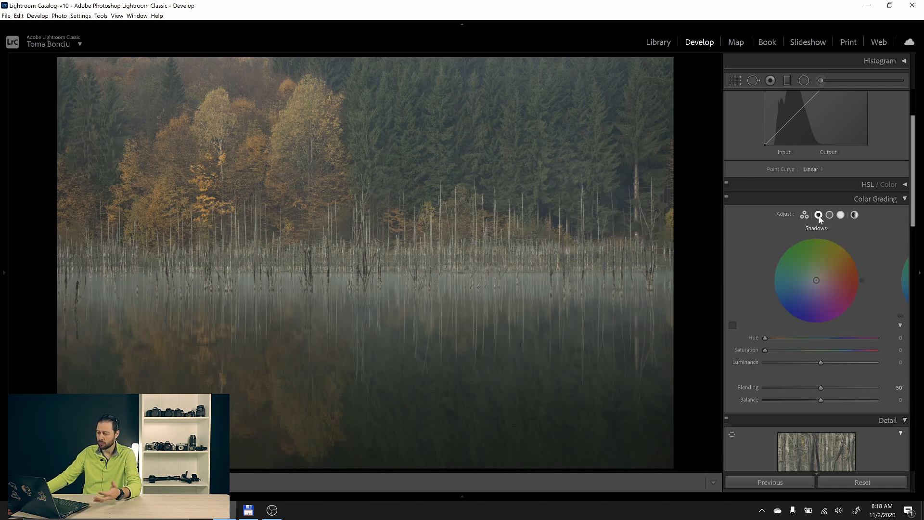
click(841, 214)
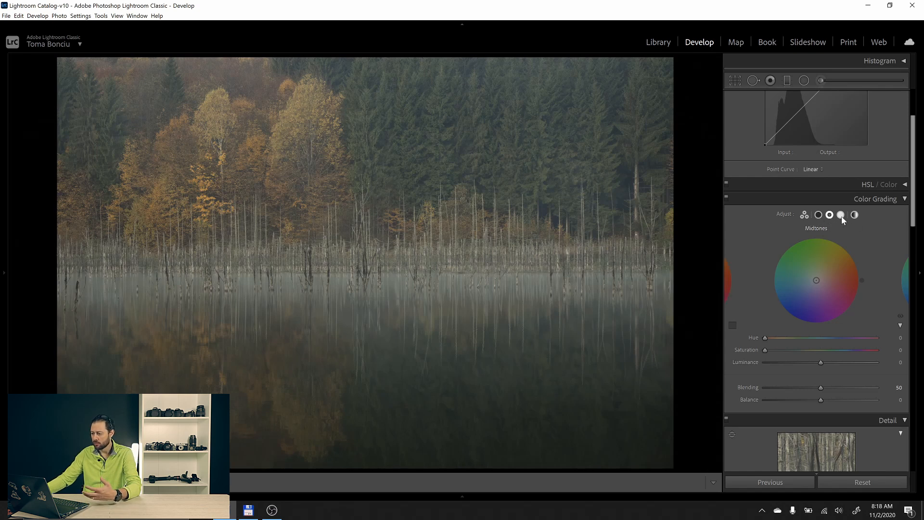
click(841, 215)
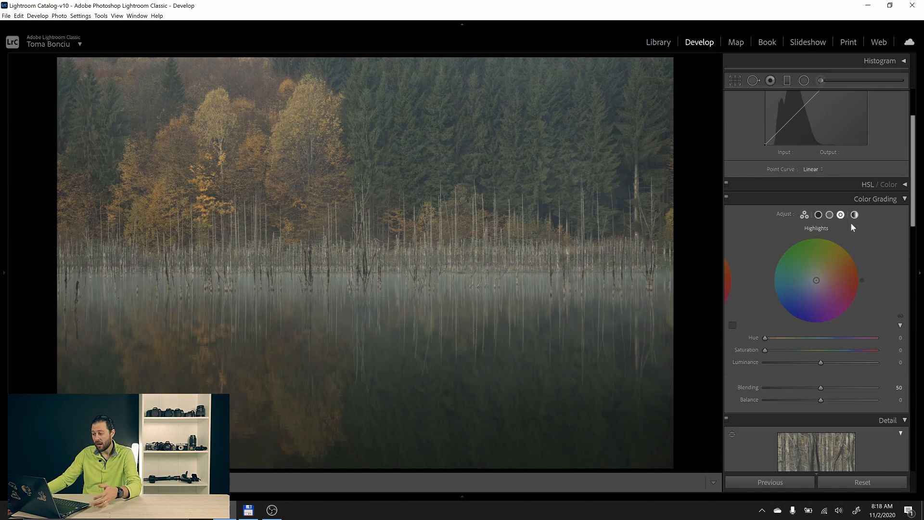
click(853, 215)
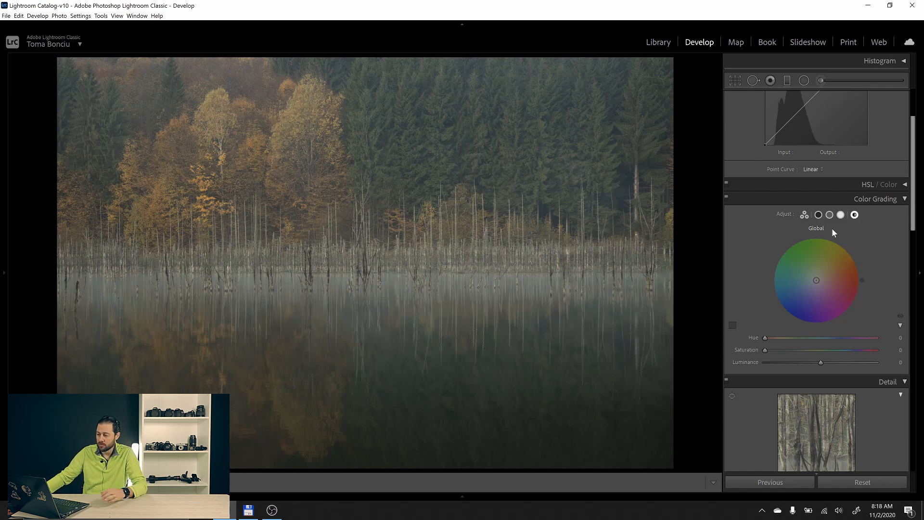
click(818, 214)
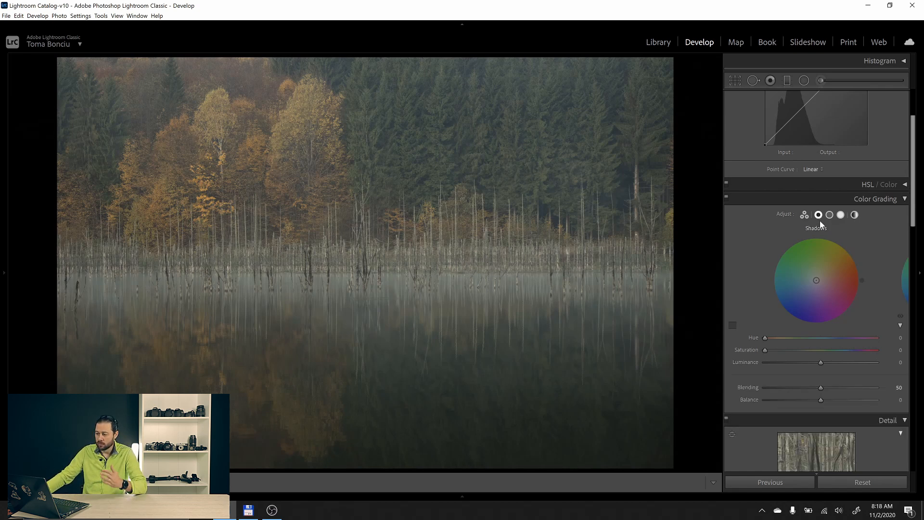
click(830, 215)
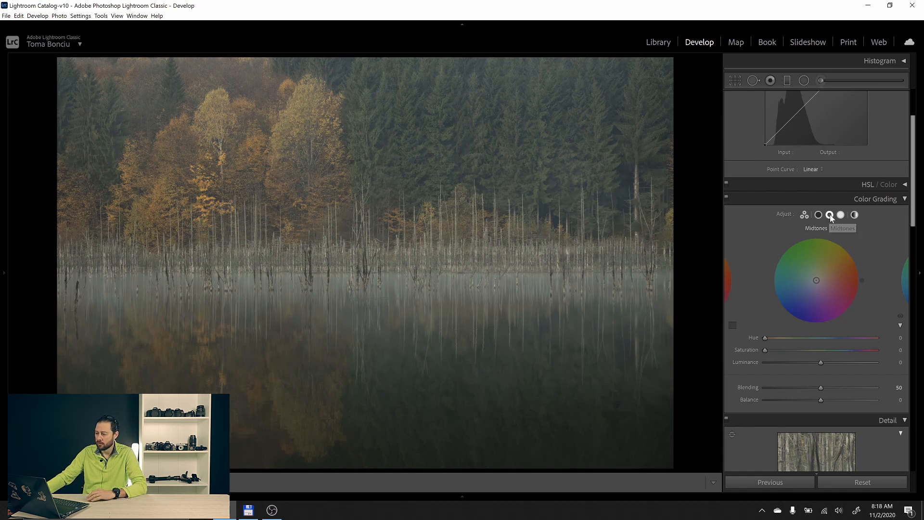
click(841, 214)
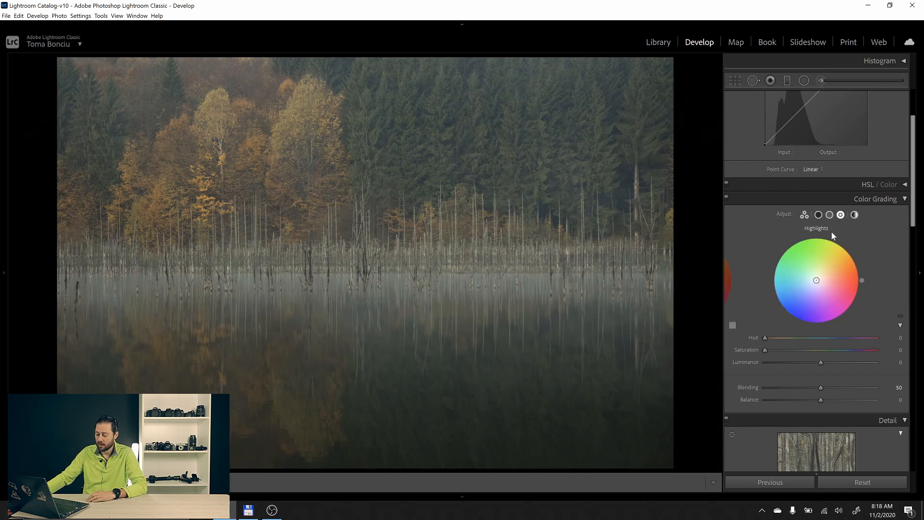
click(818, 213)
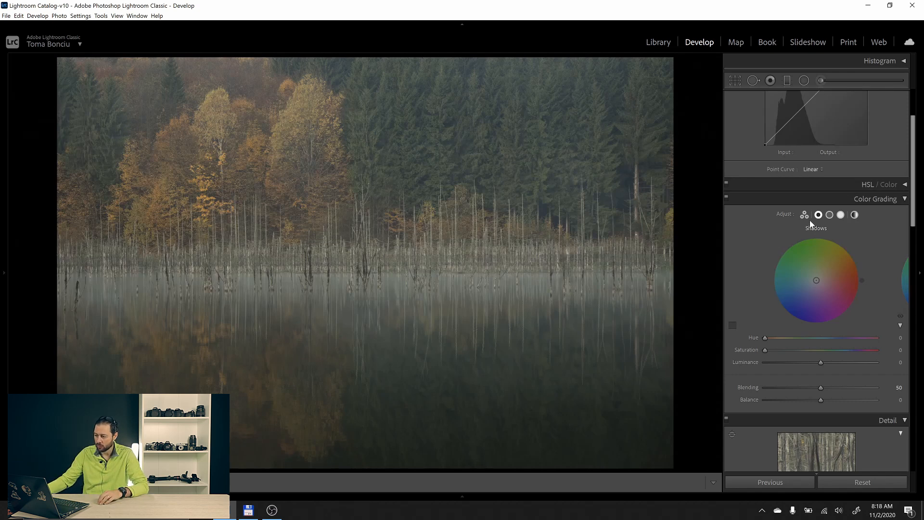
click(804, 214)
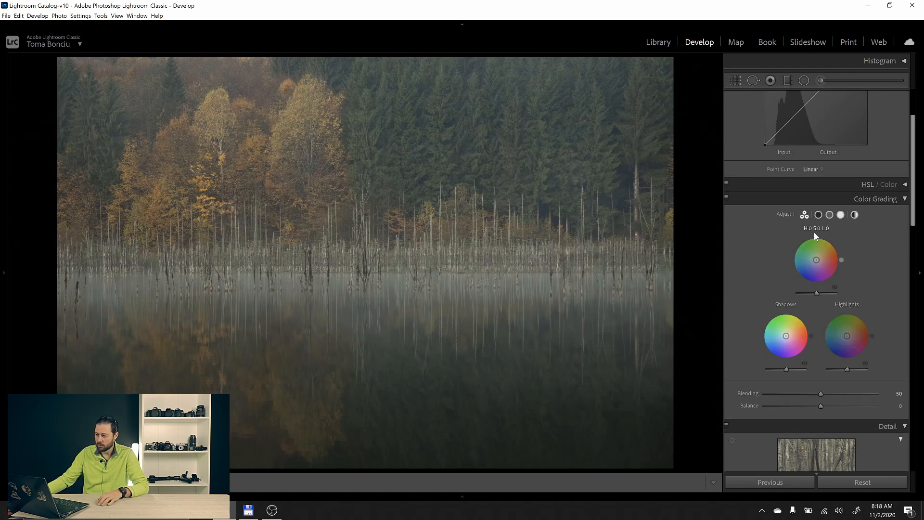
- Show the Shadows wheel alone and briefly view its custom color swatches
click(818, 213)
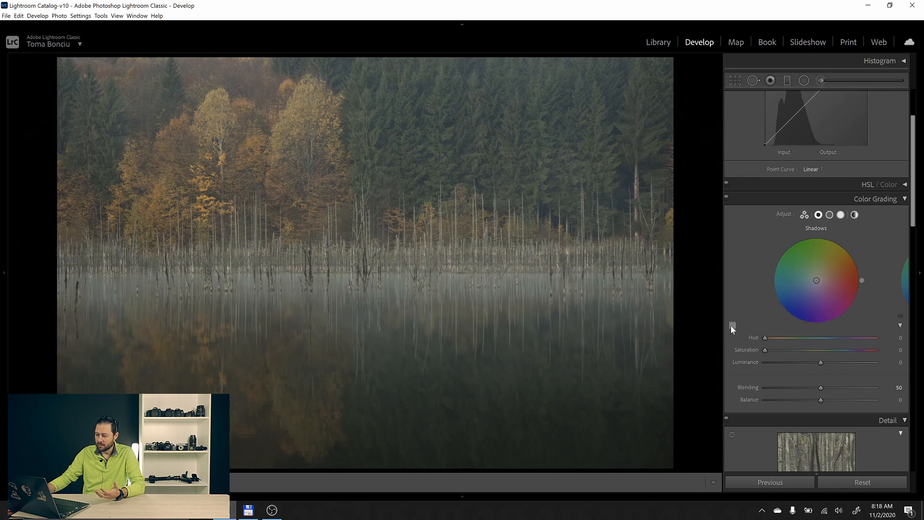
mouse_move(732, 328)
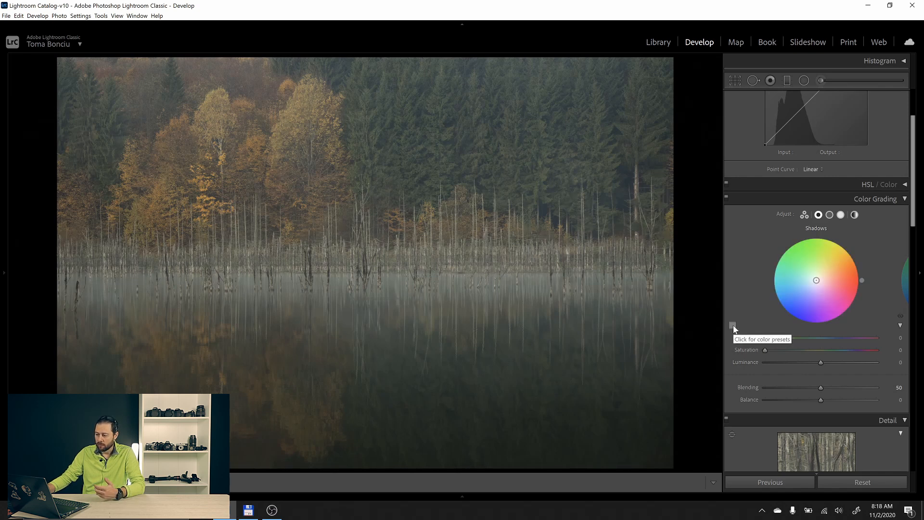
click(734, 324)
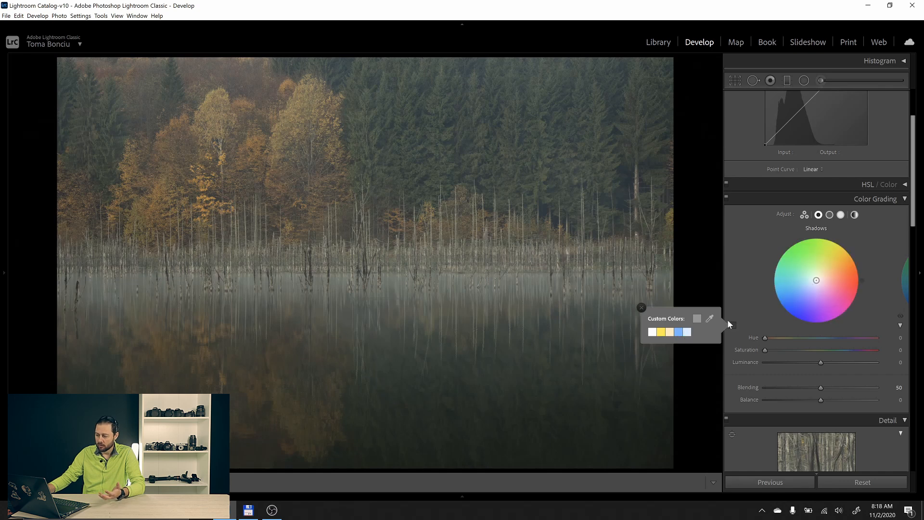
click(641, 307)
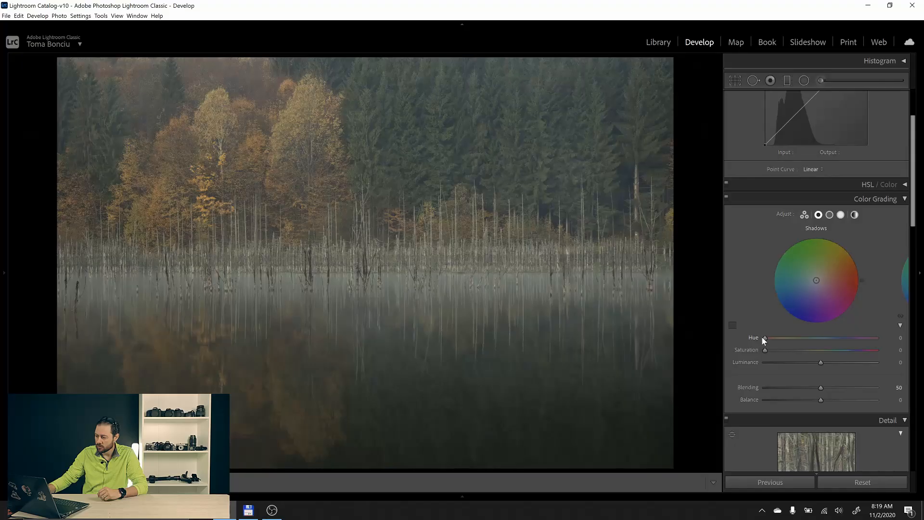
drag(765, 338, 782, 338)
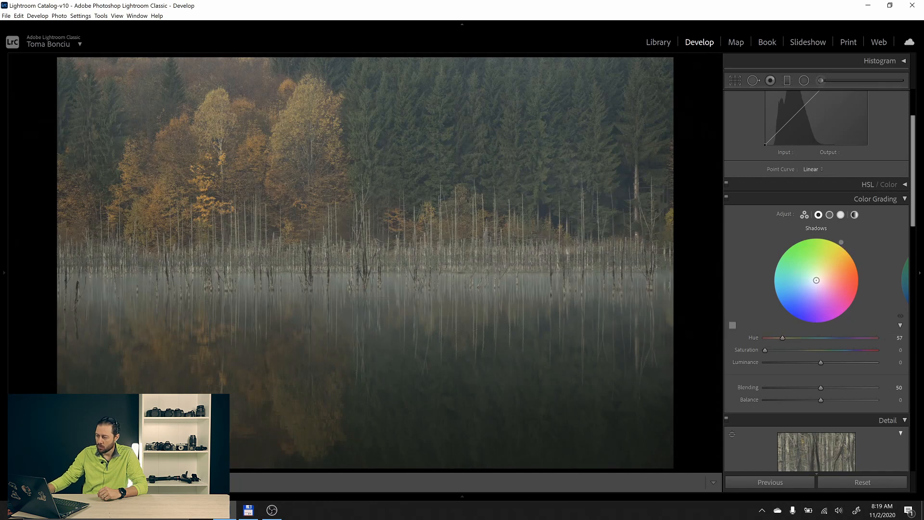
drag(782, 337, 836, 337)
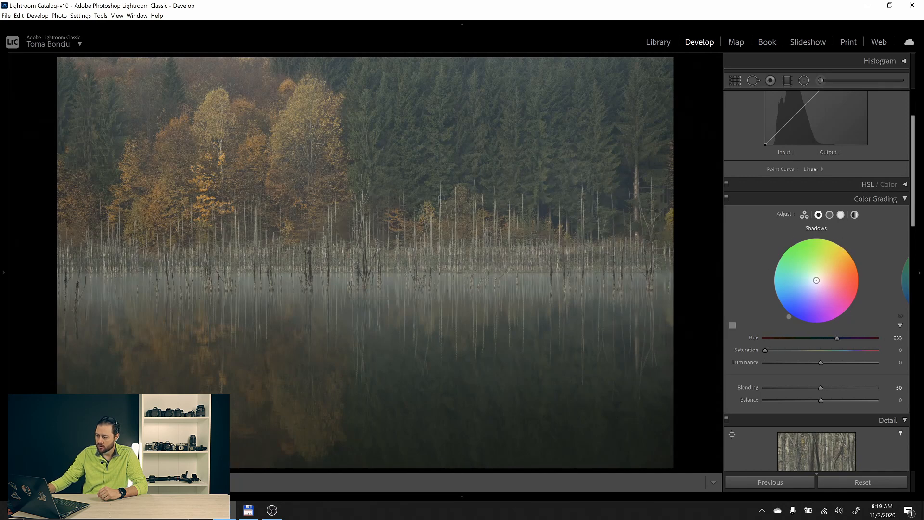
drag(835, 337, 830, 337)
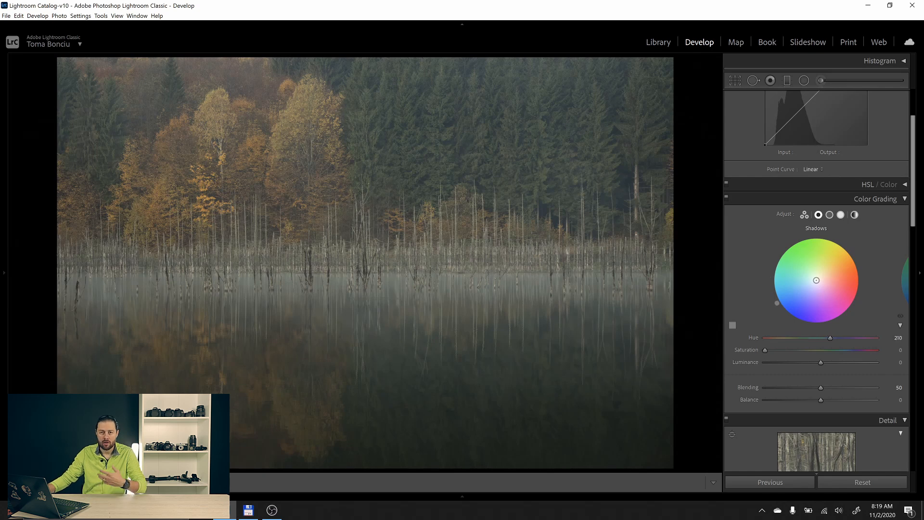
drag(830, 336, 836, 336)
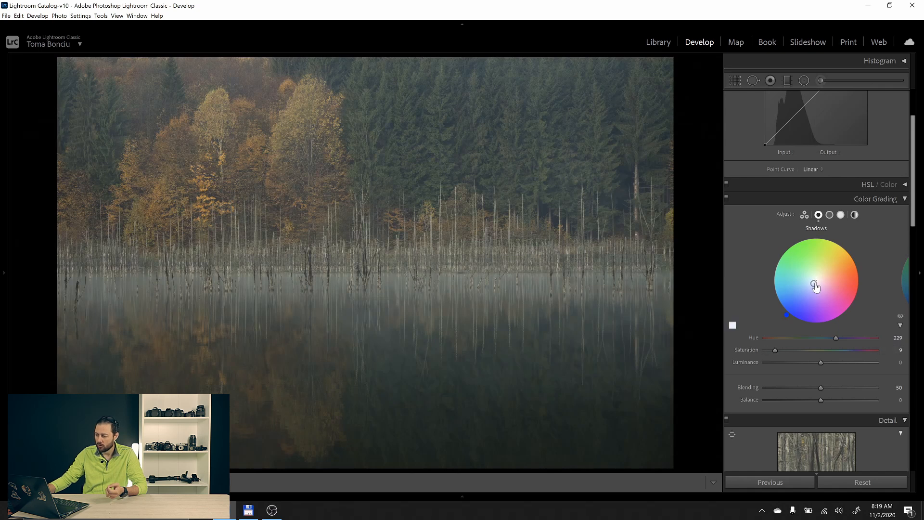
drag(815, 285, 791, 310)
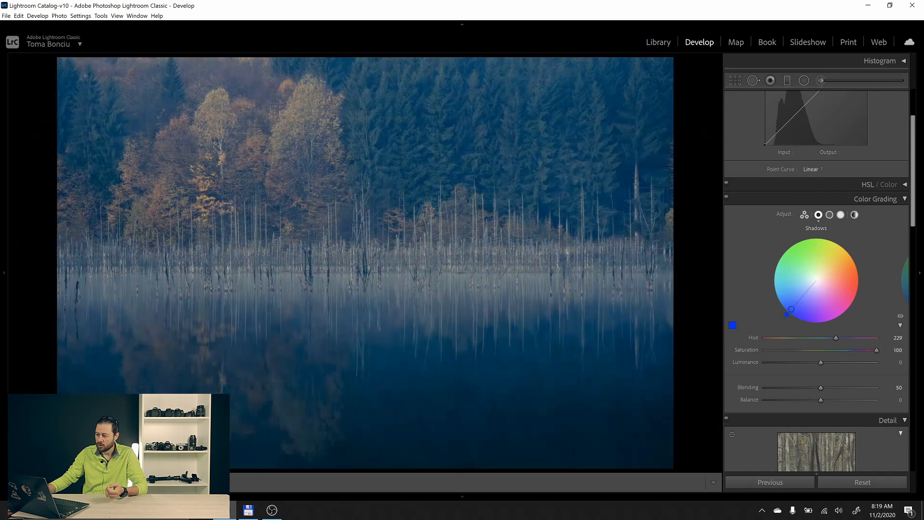
drag(791, 309, 816, 278)
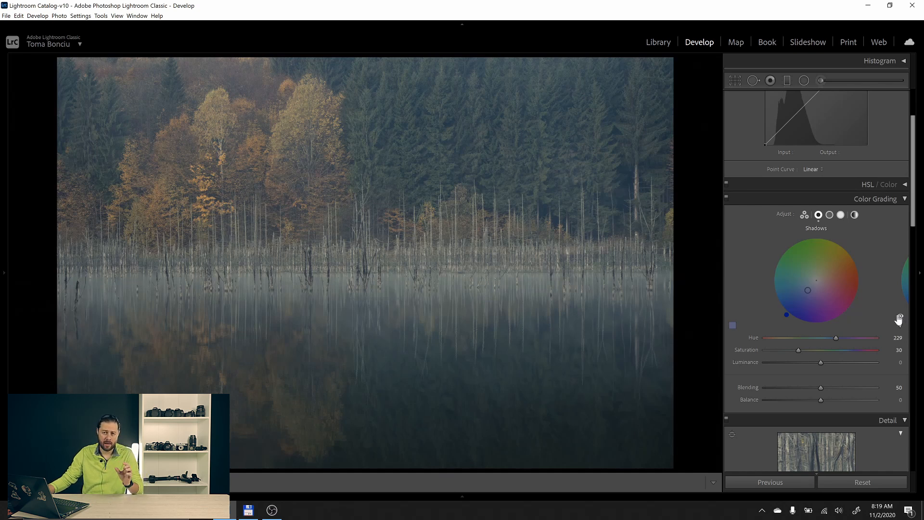
mouse_move(736, 225)
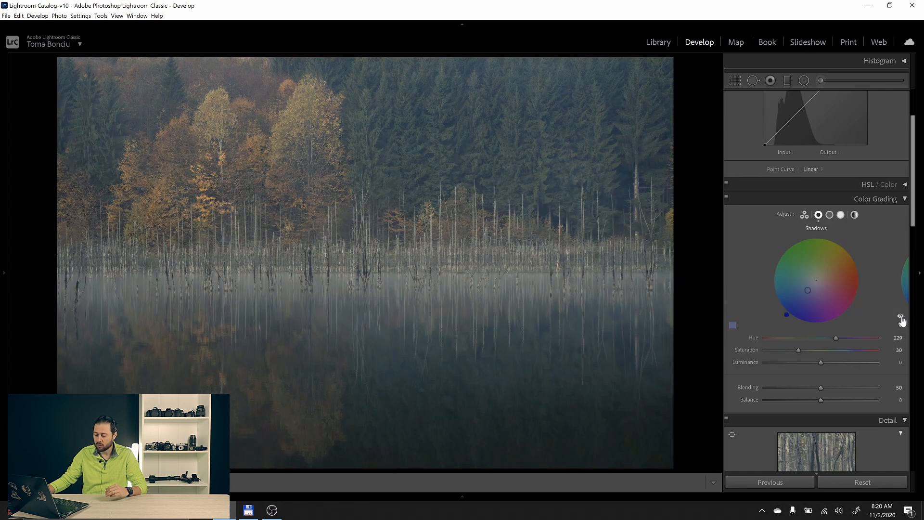
click(861, 482)
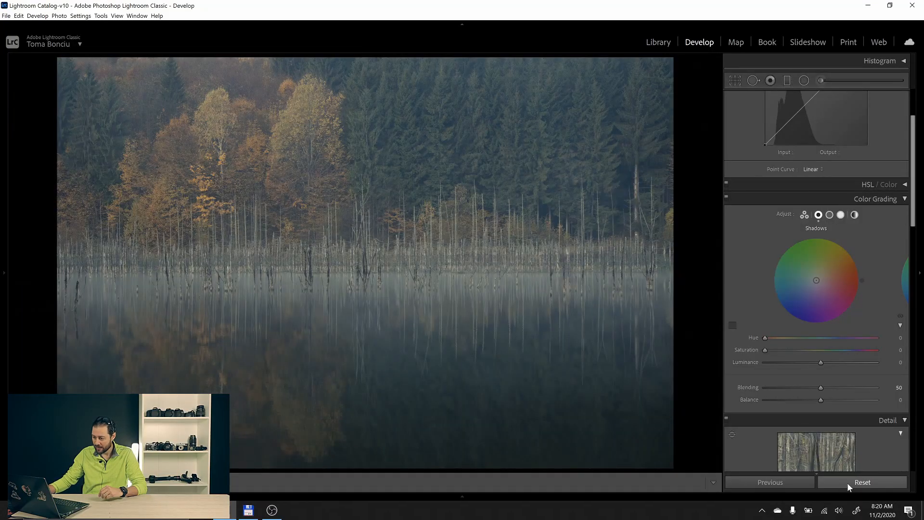
- Re-straighten the tilted horizon to about -1.77° with Crop & Straighten
click(862, 482)
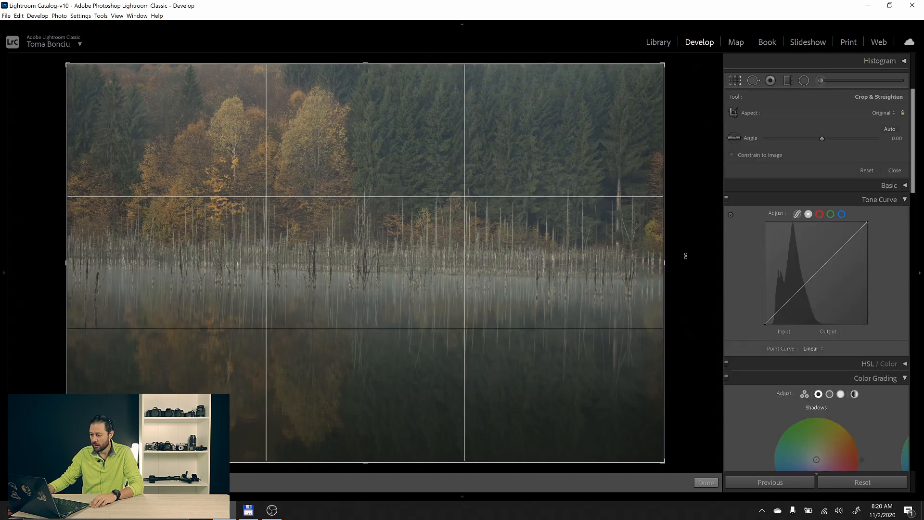
drag(821, 137, 819, 138)
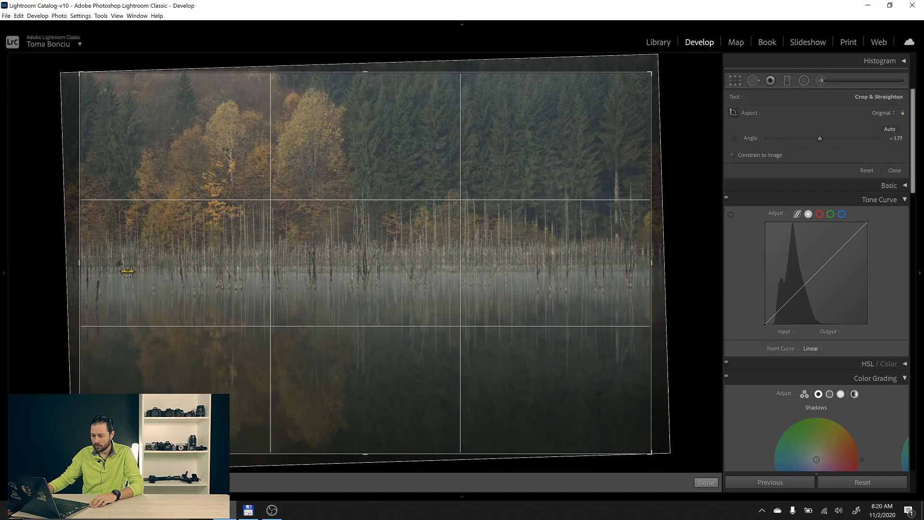
drag(128, 271, 594, 268)
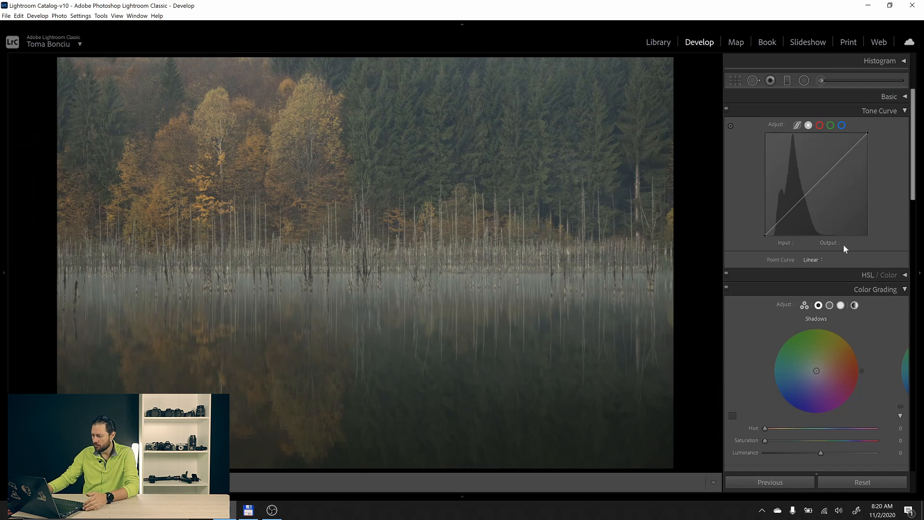
- Show the histogram and raise Contrast in the Basic panel to about +67
click(888, 96)
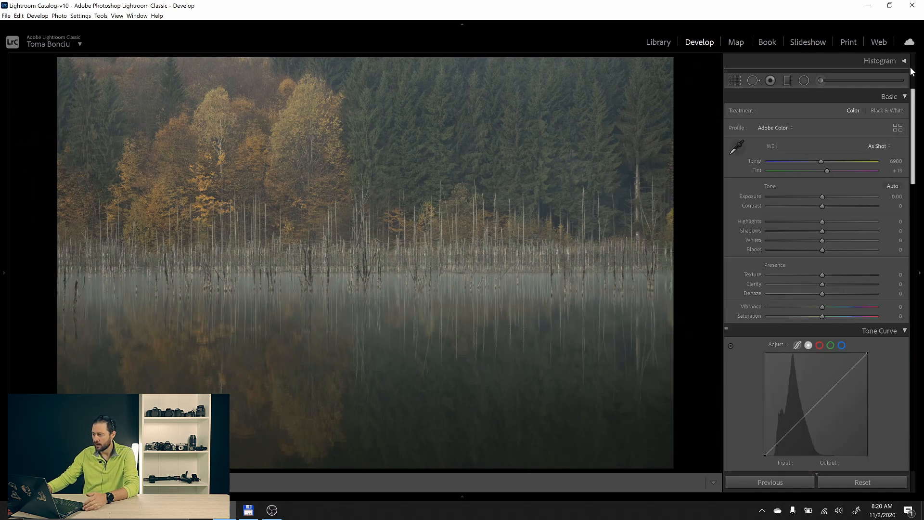
click(878, 61)
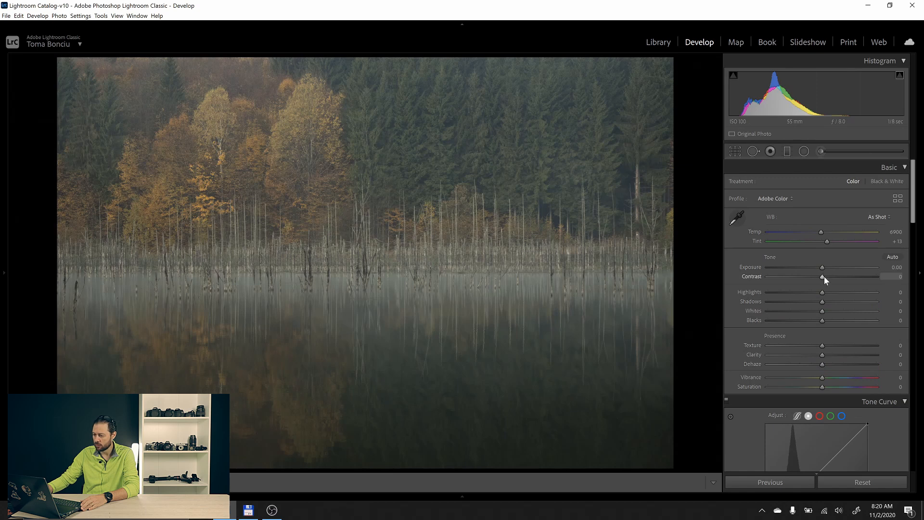
drag(822, 277, 849, 276)
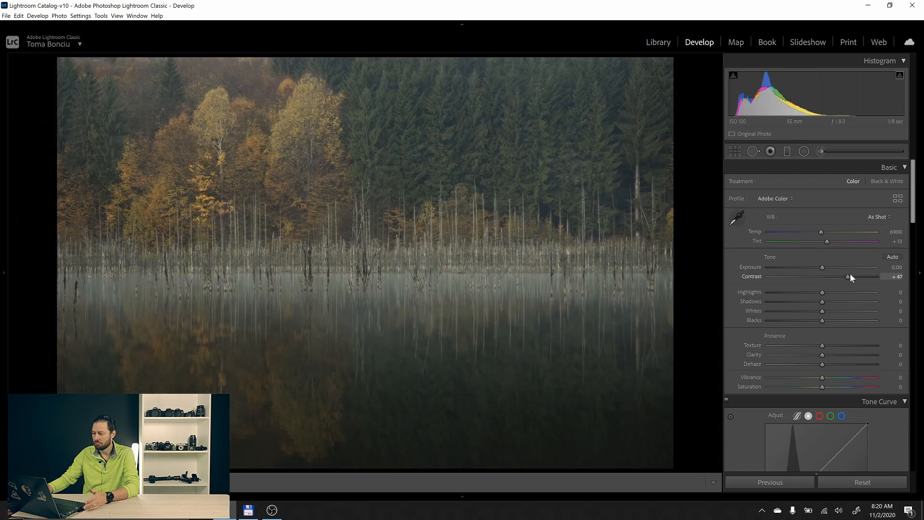
drag(847, 276, 851, 276)
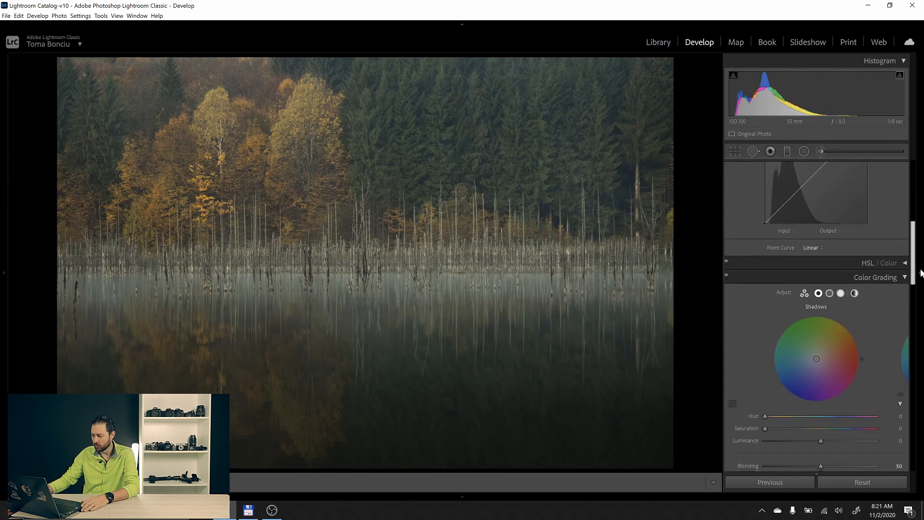
- Sample the yellow autumn trees on the Tone Curve with targeted adjustment, leaving it linear
scroll(down, 3)
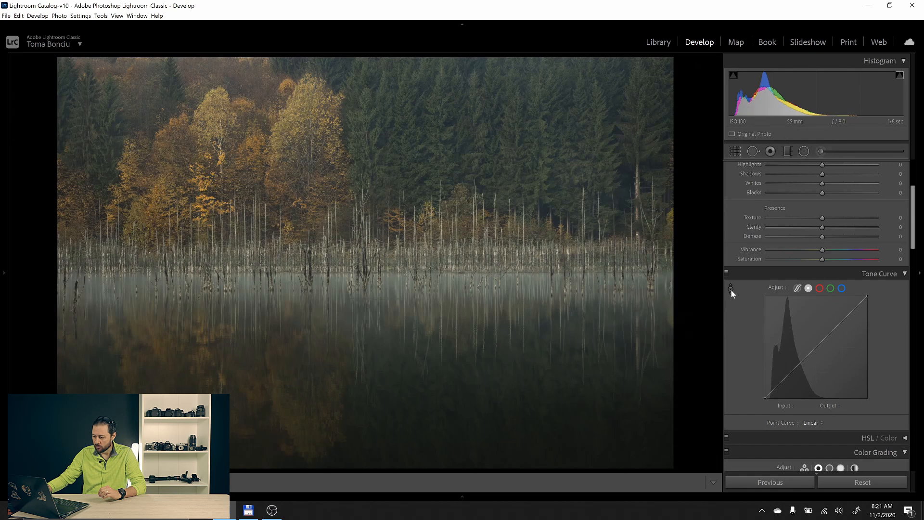
mouse_move(730, 288)
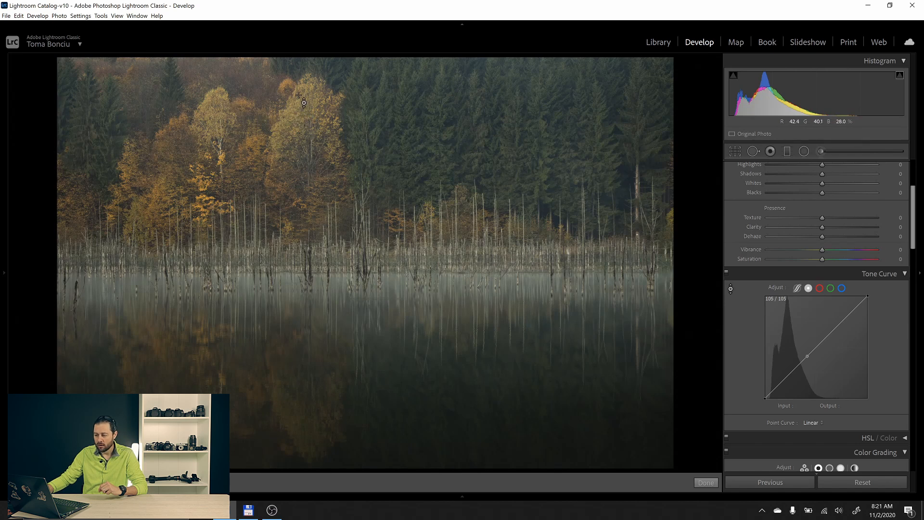
drag(303, 103, 303, 141)
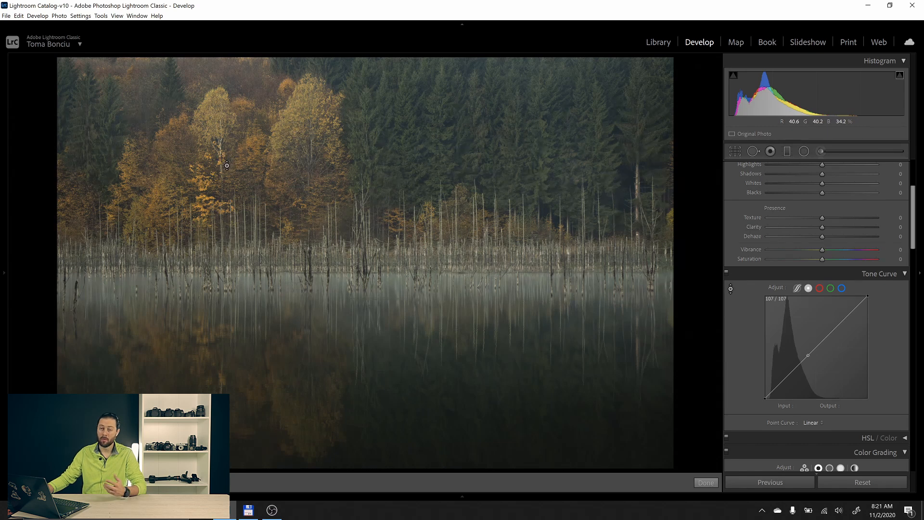
drag(227, 164, 203, 197)
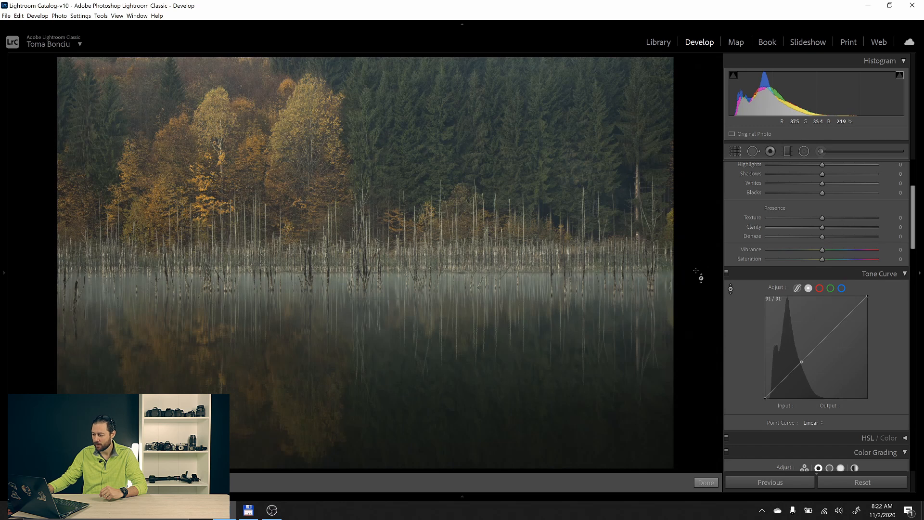
scroll(down, 3)
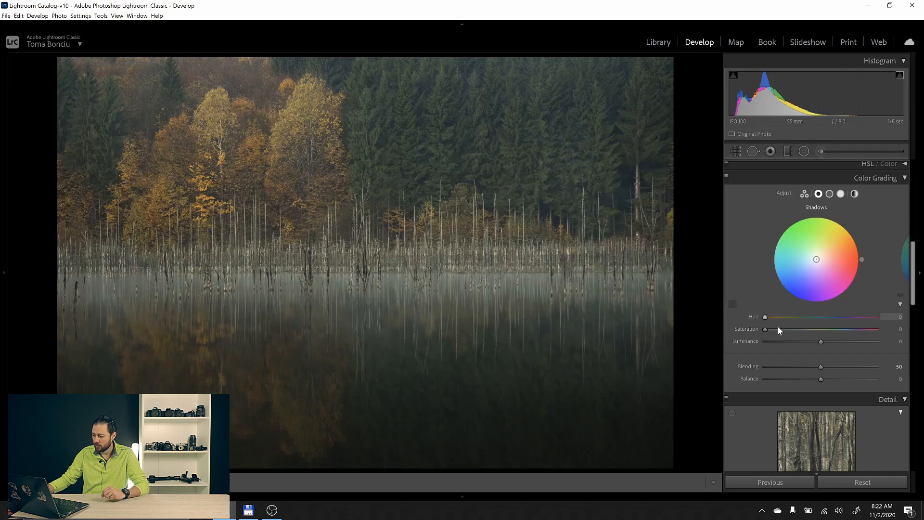
- Grade the shadows blue: hue 241, saturation about 25, luminance -62
drag(765, 317, 768, 316)
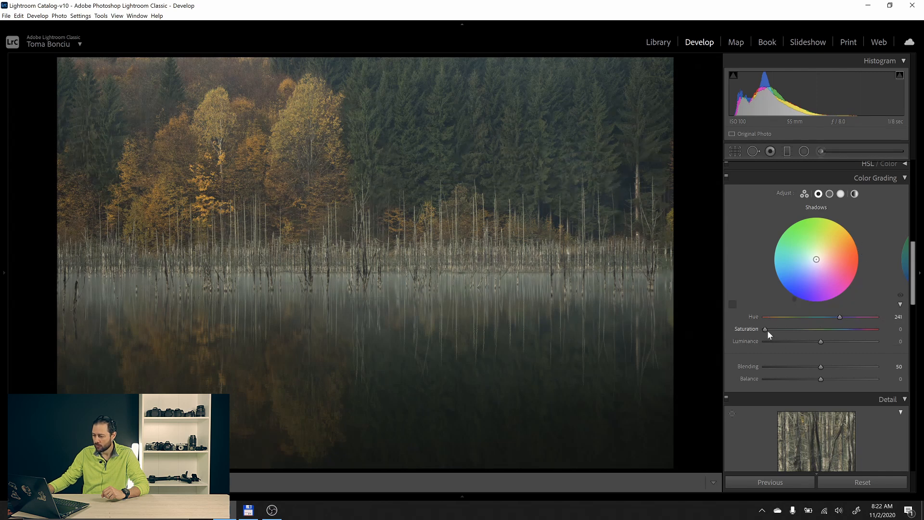
drag(765, 329, 792, 329)
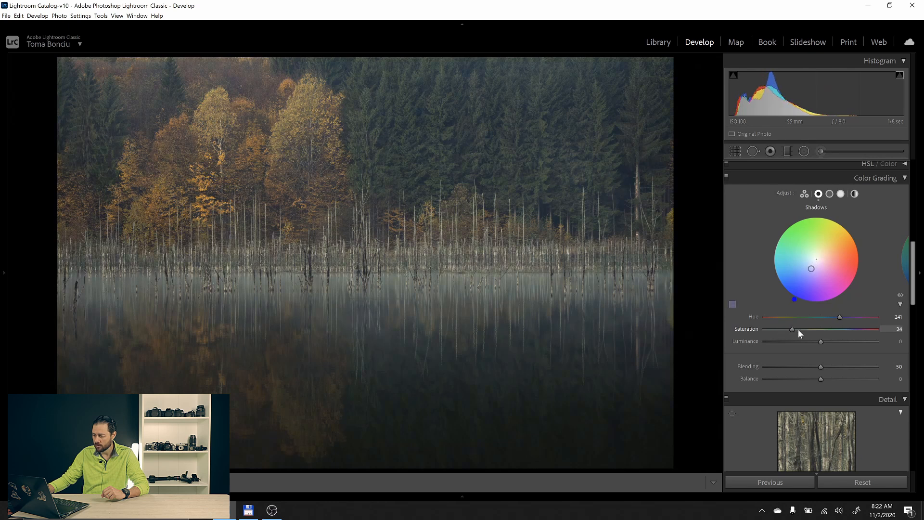
drag(791, 329, 787, 330)
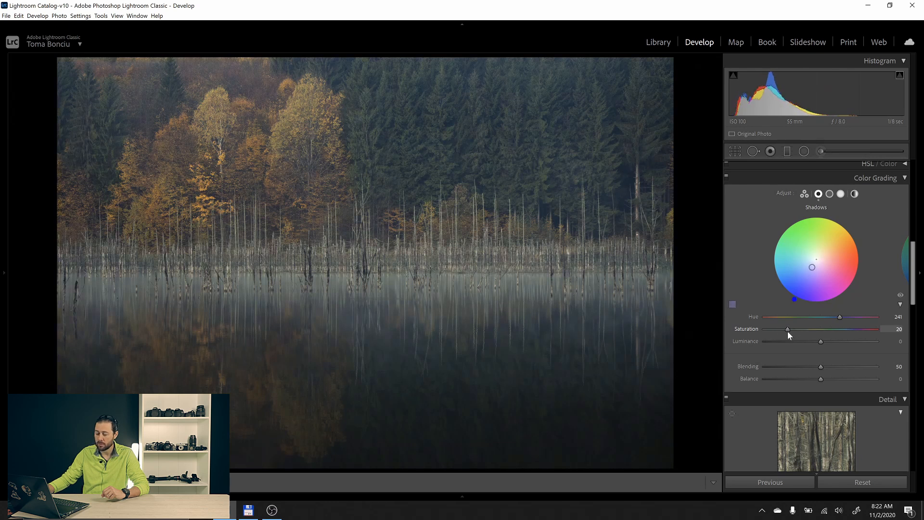
drag(820, 340, 800, 340)
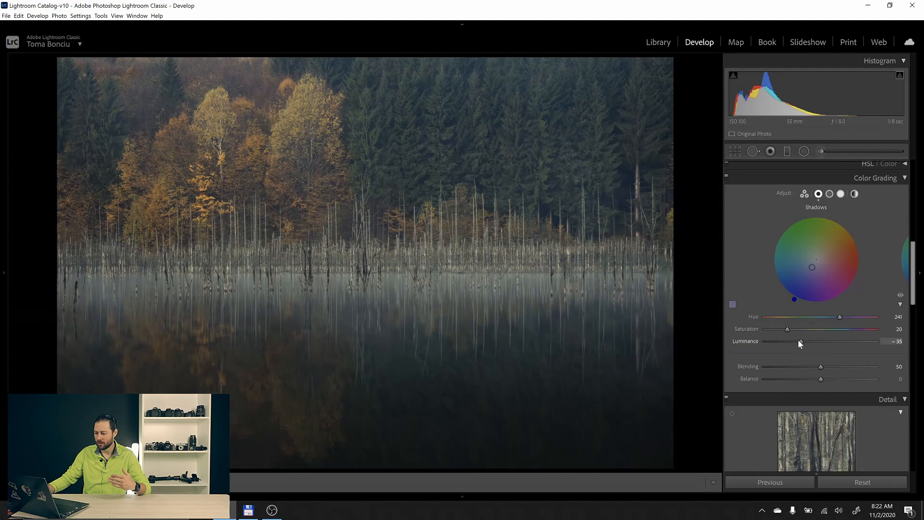
drag(800, 342, 786, 342)
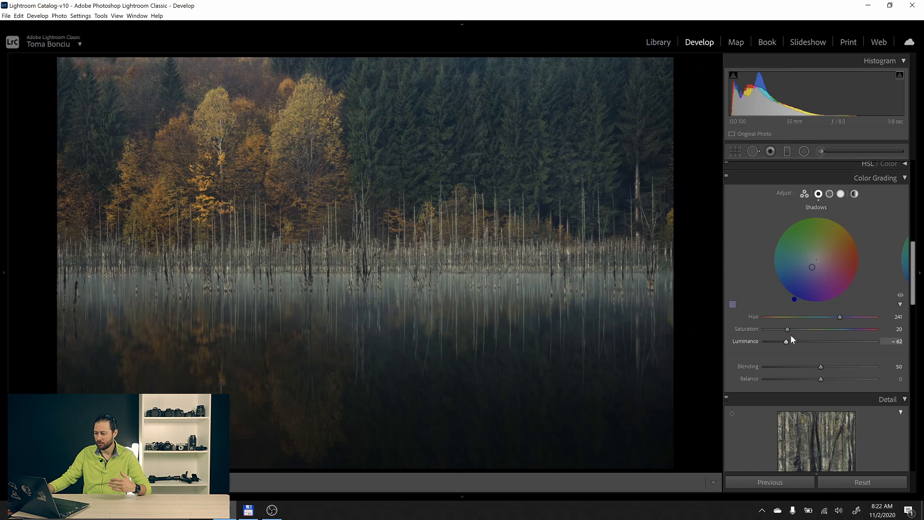
drag(786, 329, 791, 329)
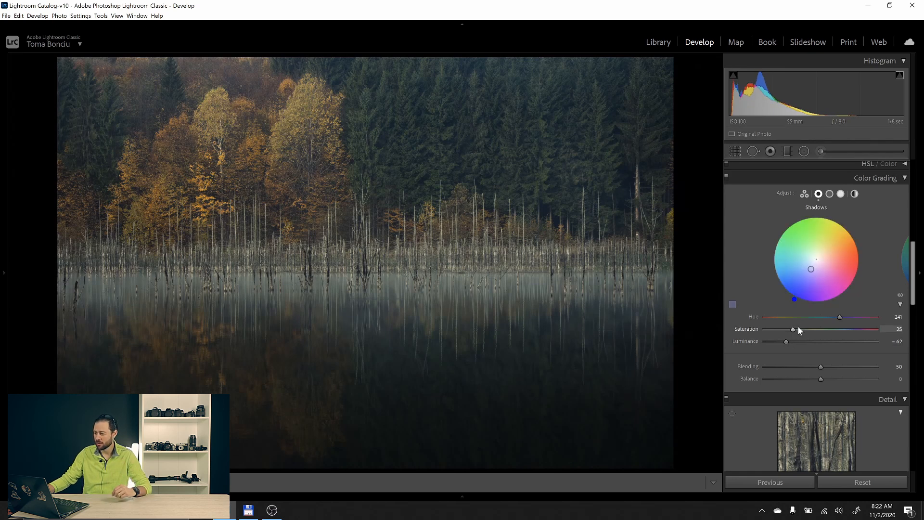
- Return Color Grading to the 3-way view and try a warm midtone hue
click(828, 194)
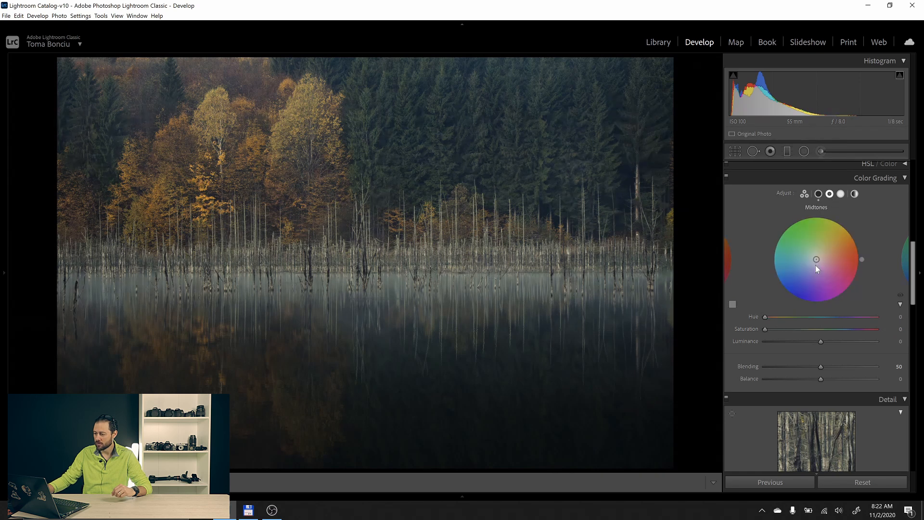
mouse_move(805, 193)
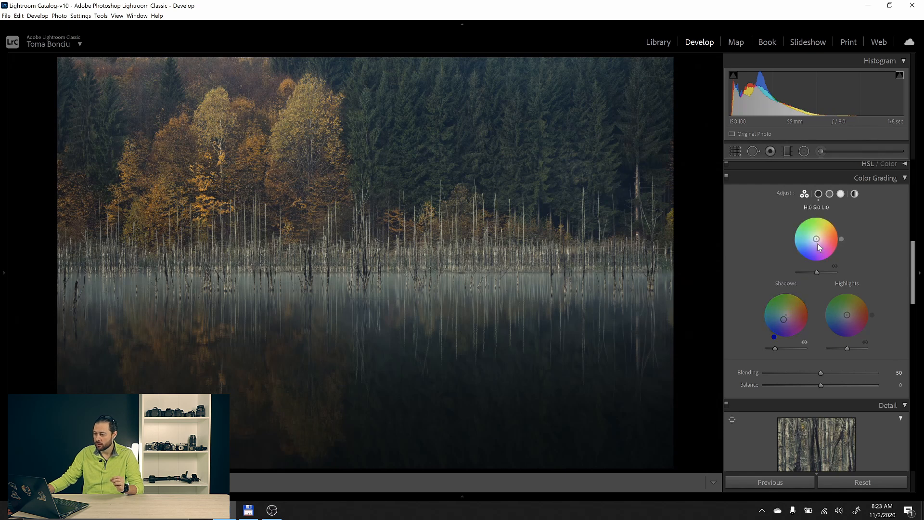
drag(816, 238, 831, 222)
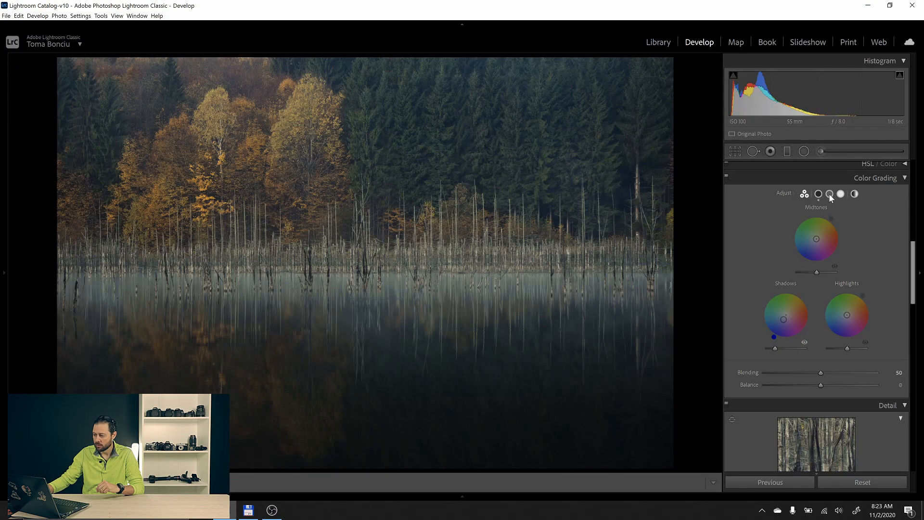
- Grade the midtones warm yellow: hue 54, saturation 35, luminance +40
click(830, 193)
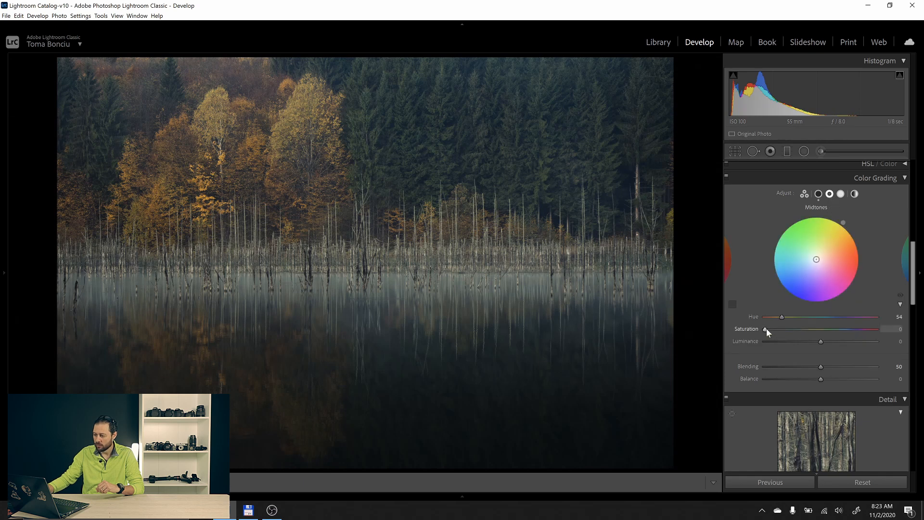
drag(766, 334, 798, 334)
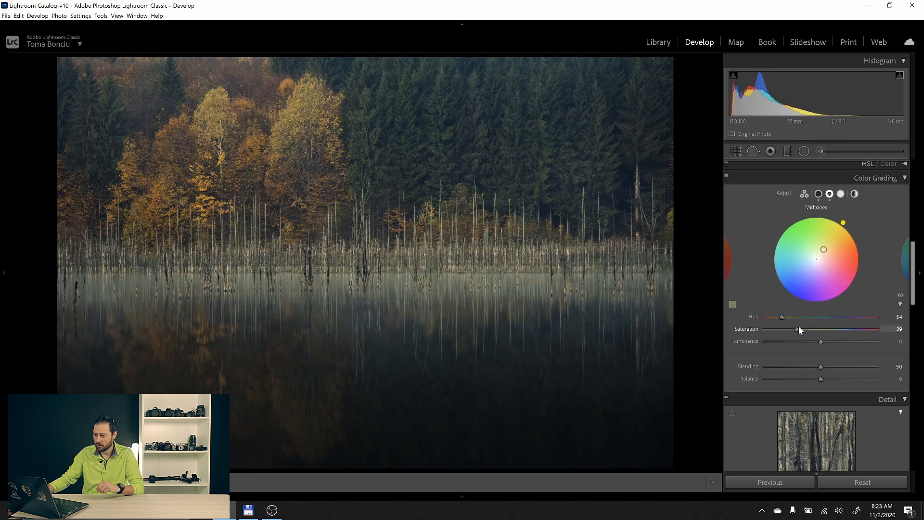
drag(799, 330, 806, 329)
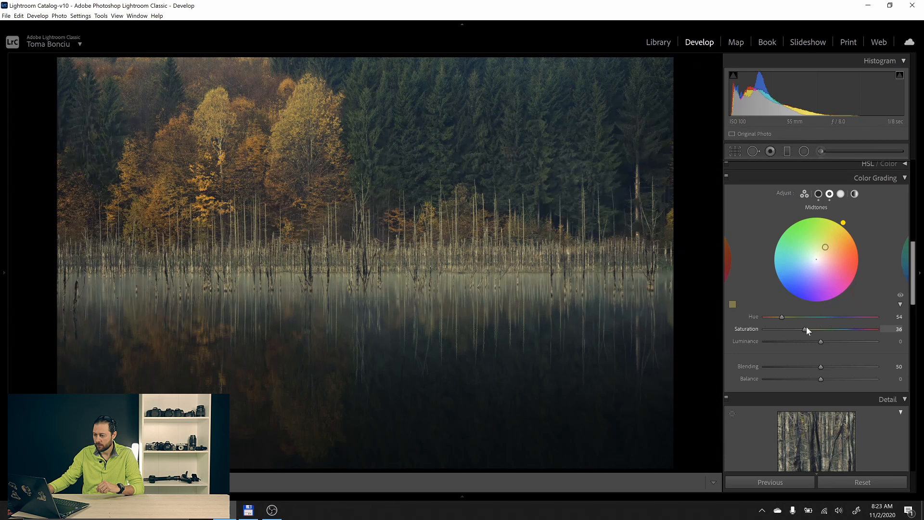
drag(820, 341, 817, 340)
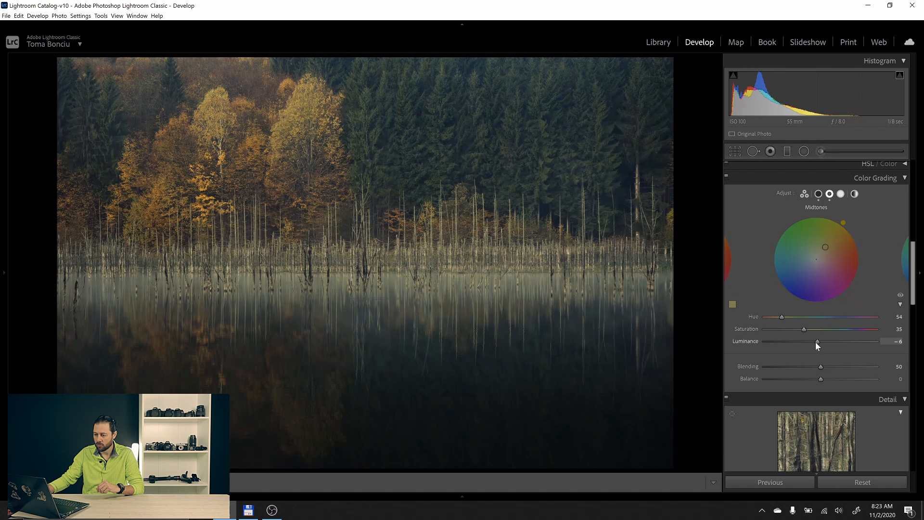
drag(817, 341, 839, 342)
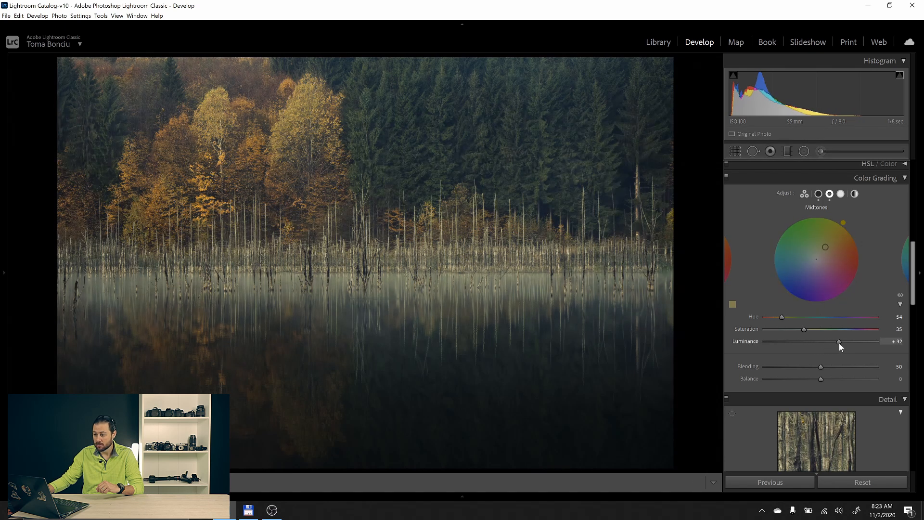
drag(838, 341, 843, 342)
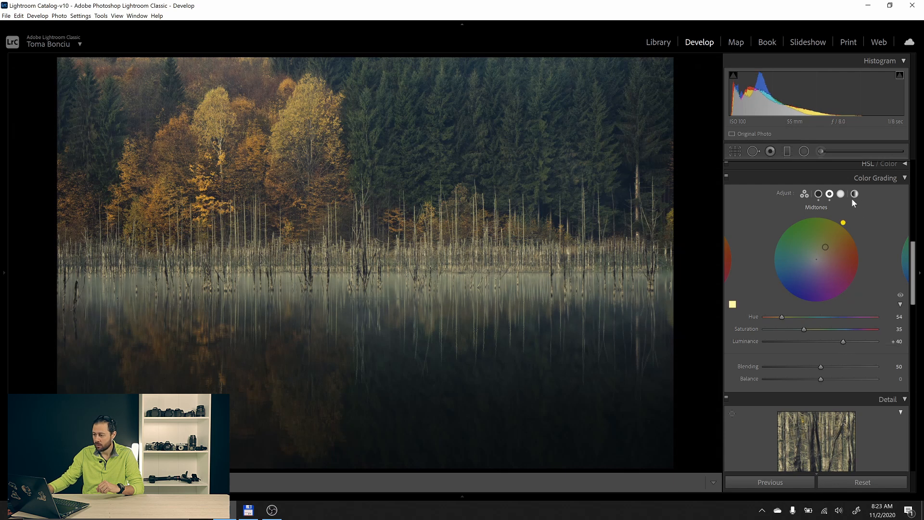
- Grade the highlights warm (hue 51, saturation 40, luminance +20) and return Blending to 50
click(840, 193)
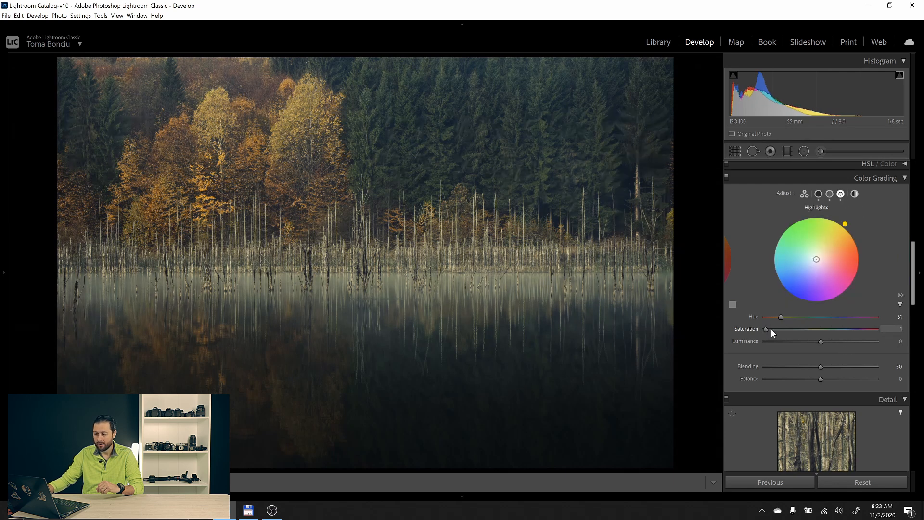
drag(765, 329, 809, 329)
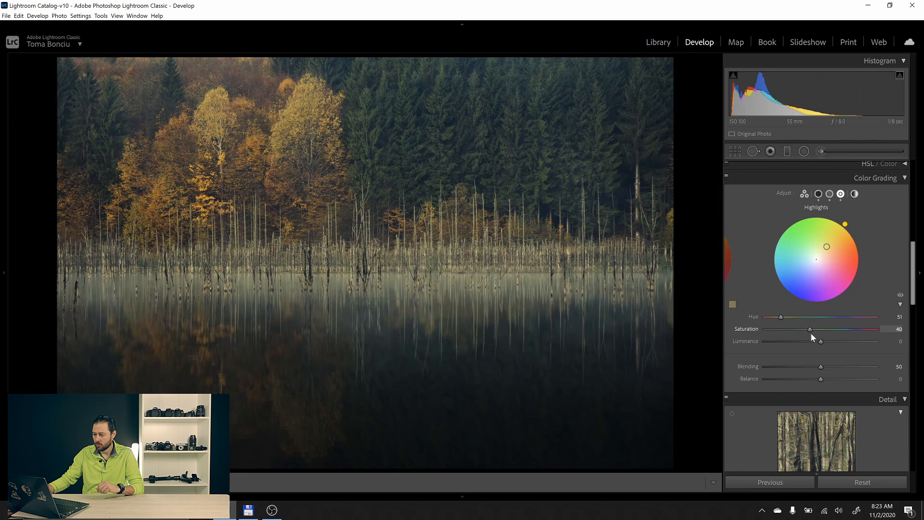
drag(819, 341, 830, 342)
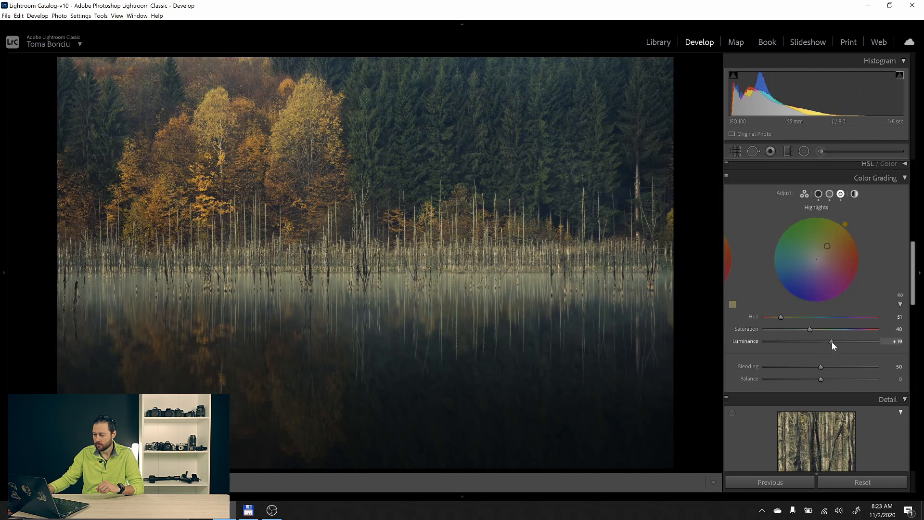
drag(821, 365, 858, 366)
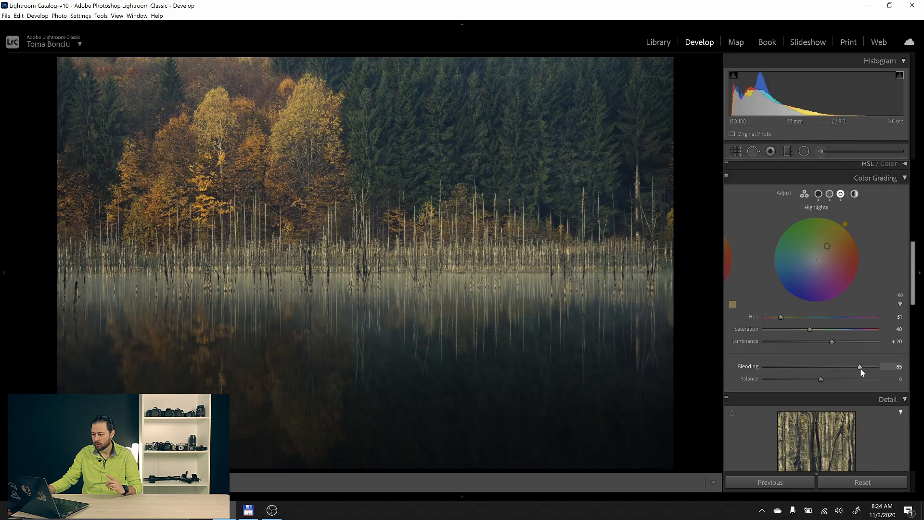
drag(858, 369, 781, 369)
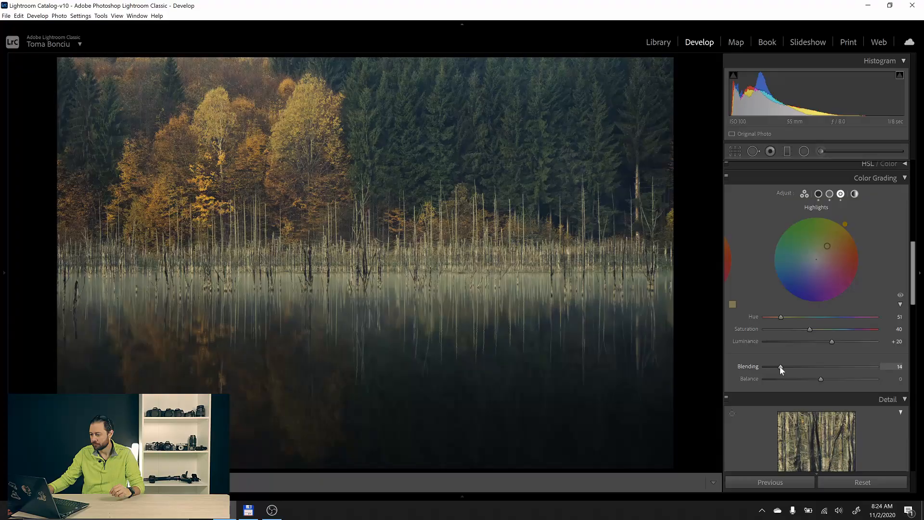
drag(780, 366, 831, 366)
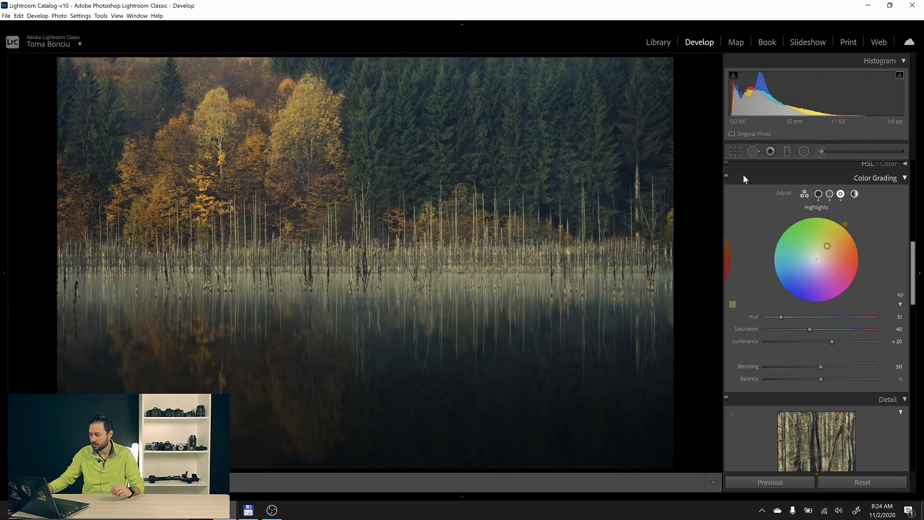
- Raise Red, Orange and Yellow saturation in HSL/Color, then select the foggy lake photo
click(726, 176)
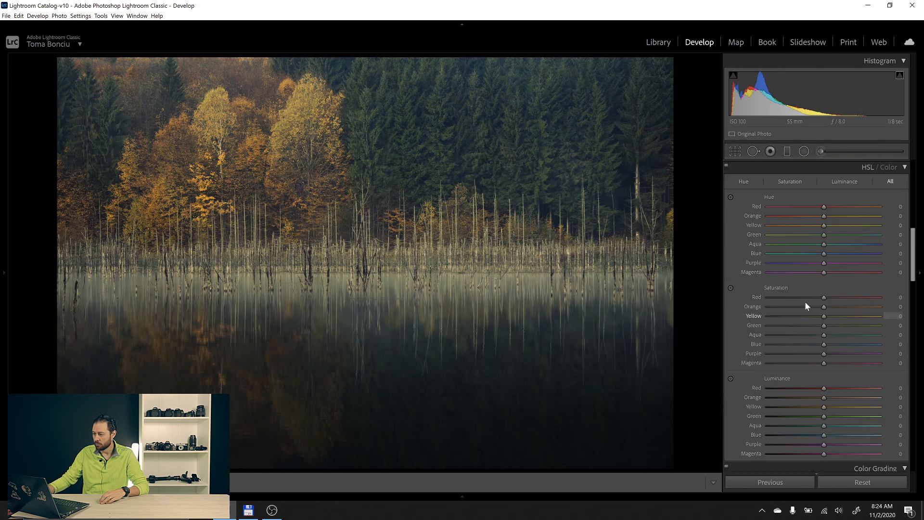
drag(823, 306, 830, 306)
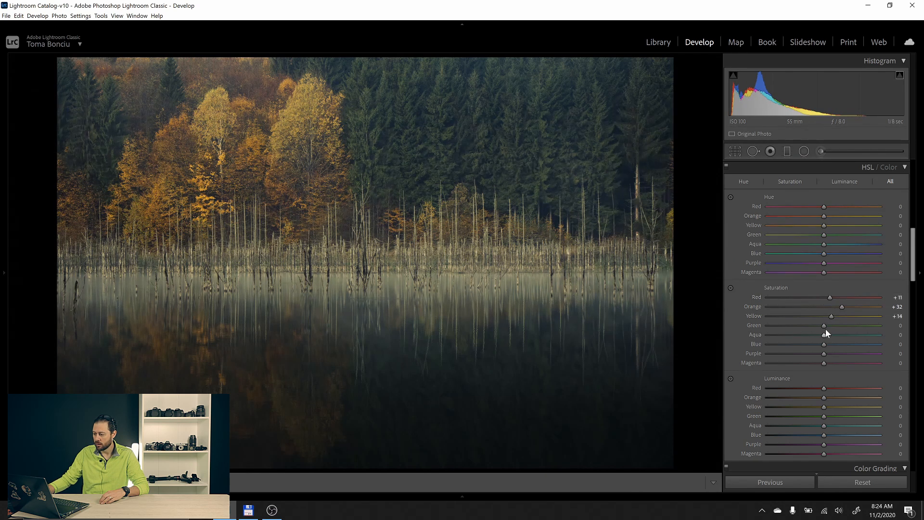
drag(823, 324, 814, 324)
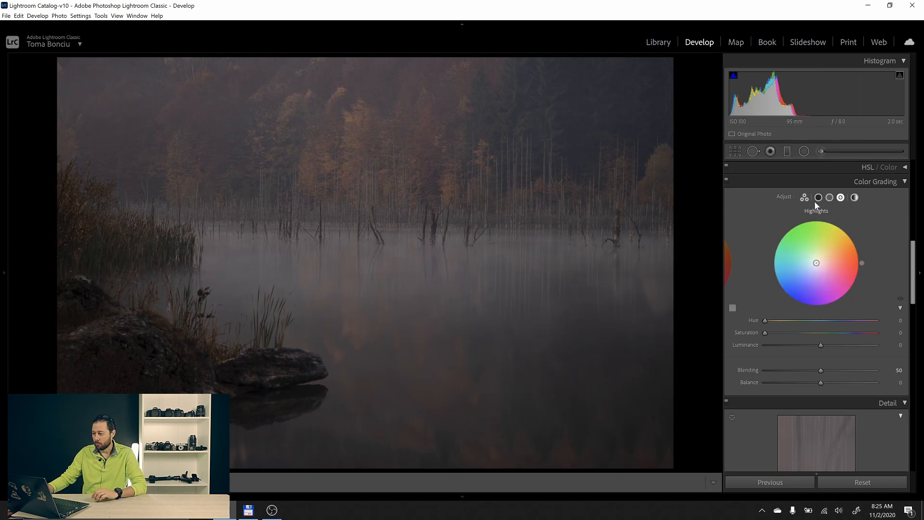
- Raise the foggy lake's Exposure to about +1.35 and Contrast to about +83 in the Basic panel
click(888, 167)
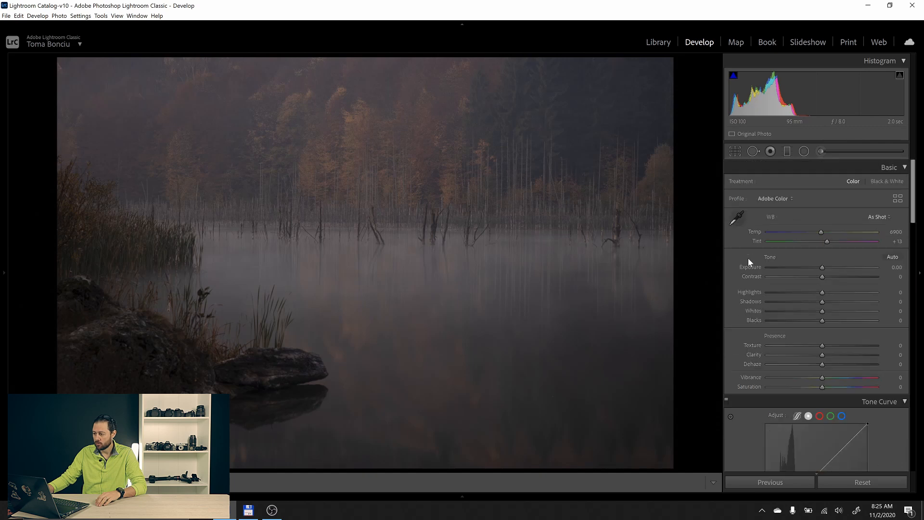
mouse_move(769, 127)
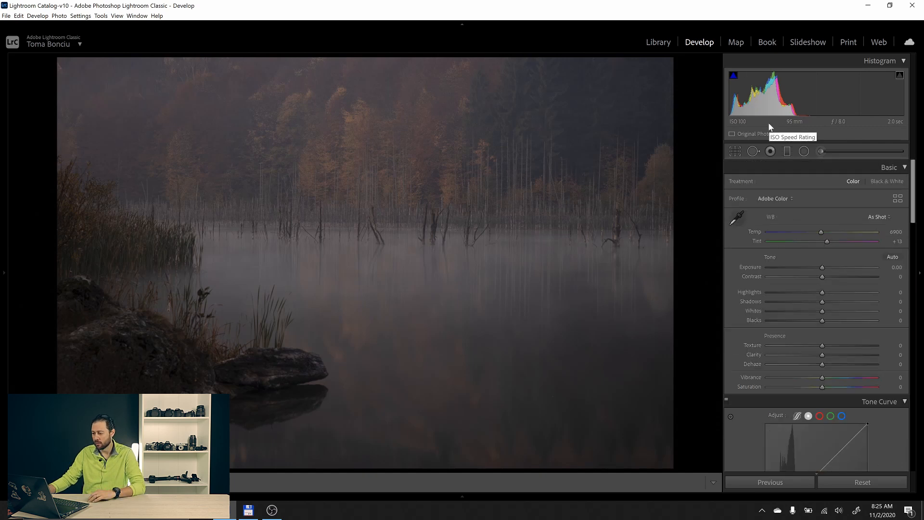
drag(822, 266, 830, 266)
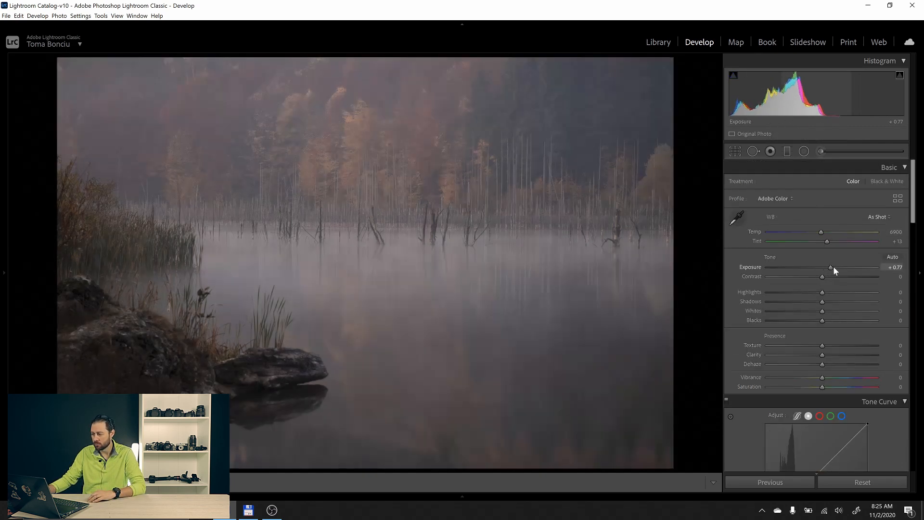
drag(831, 267, 839, 267)
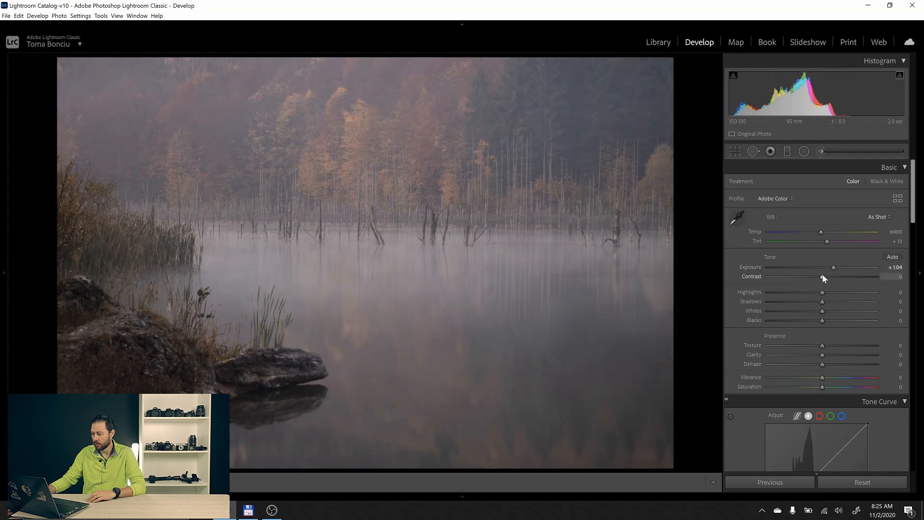
drag(822, 276, 854, 277)
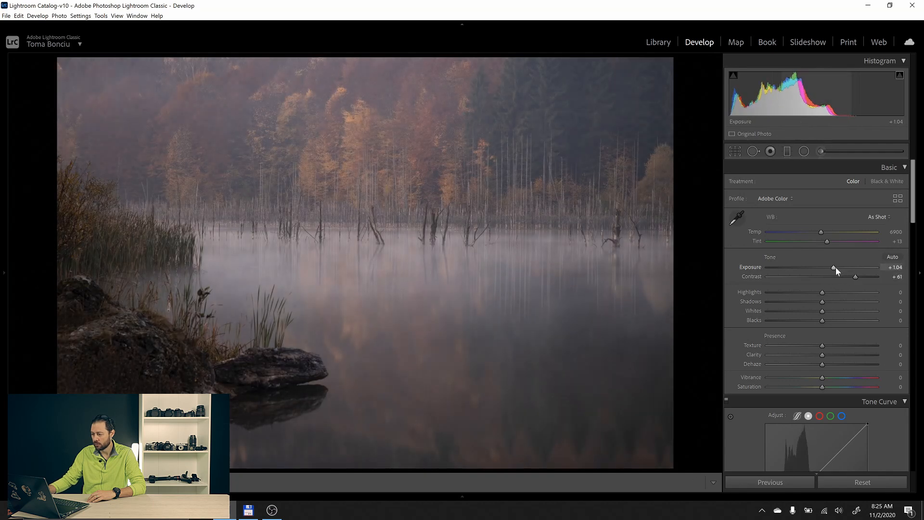
drag(854, 276, 871, 276)
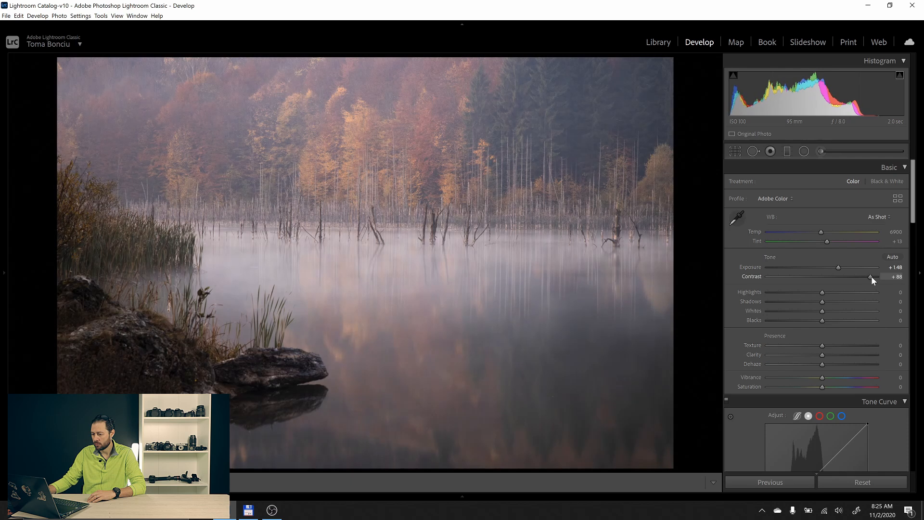
drag(838, 266, 830, 266)
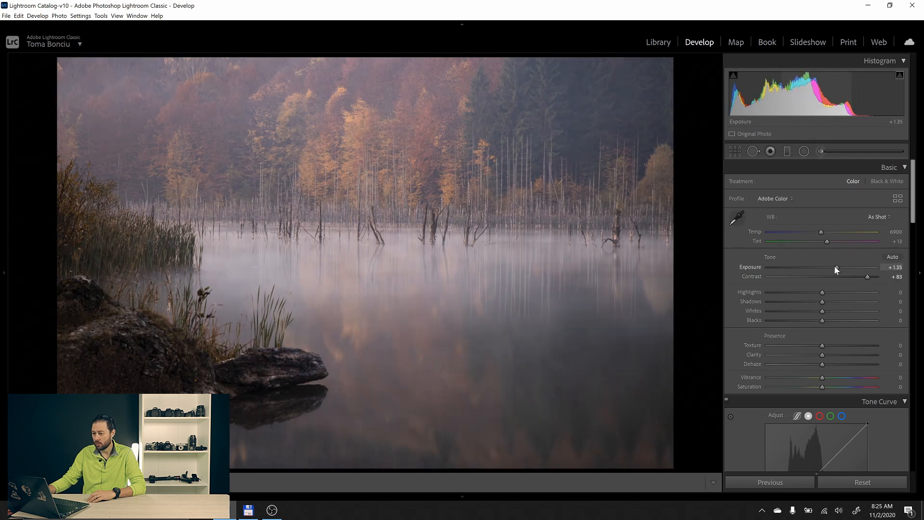
drag(839, 267, 833, 267)
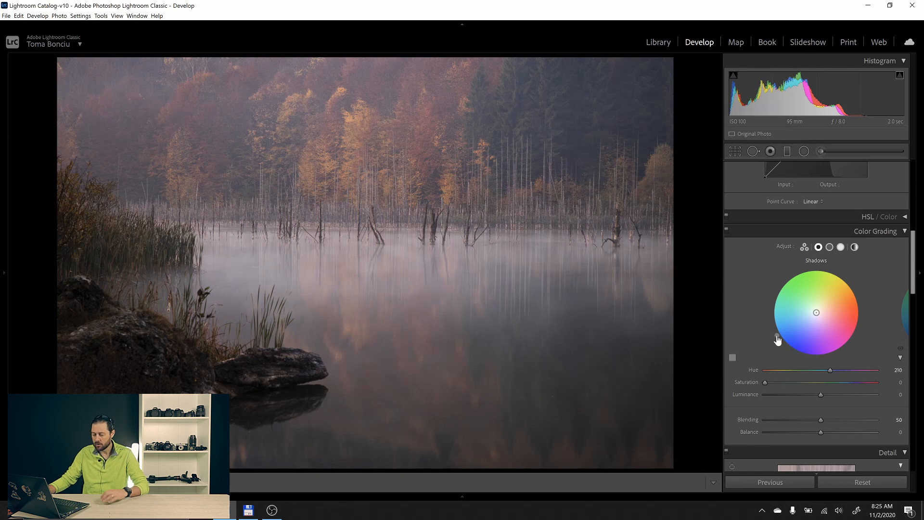
mouse_move(778, 349)
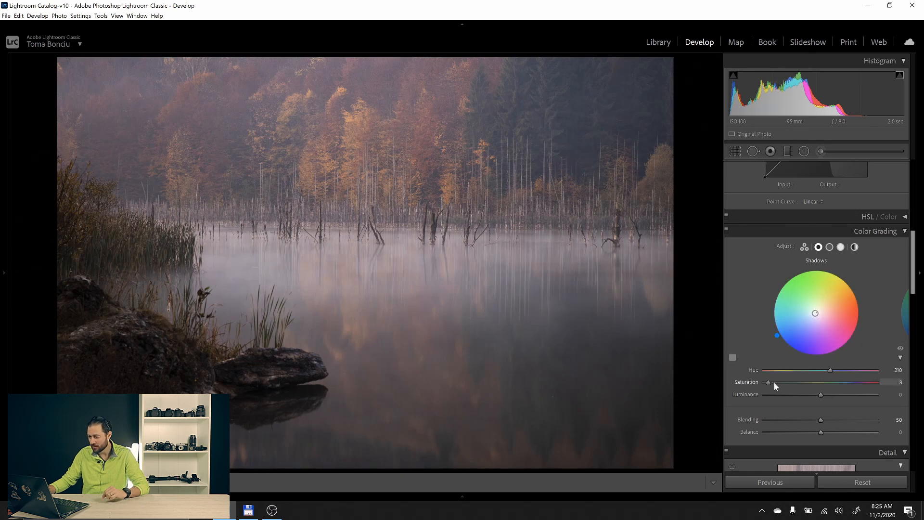
- Set the Shadows grading to hue 196, saturation 44 for a cyan-blue tint
drag(768, 382, 802, 382)
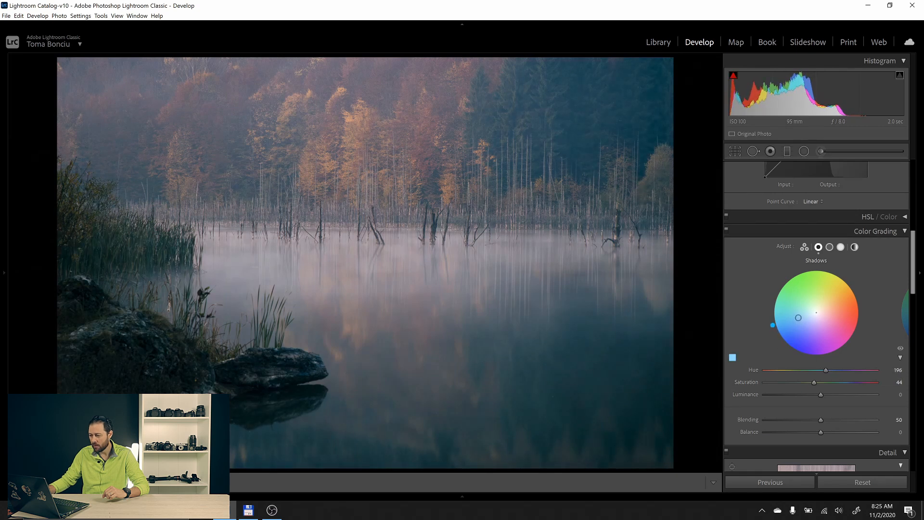
click(840, 247)
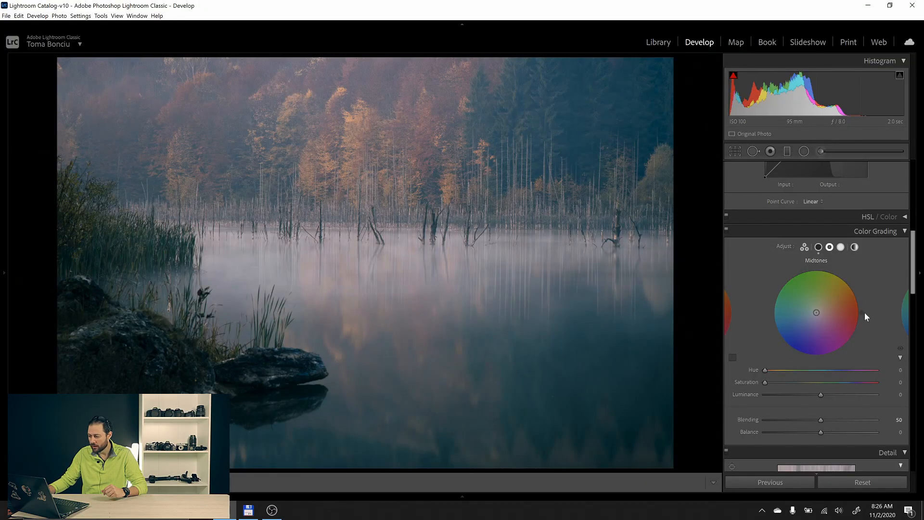
- Tint the Midtones cyan with hue 197 and saturation 19
drag(764, 370, 823, 369)
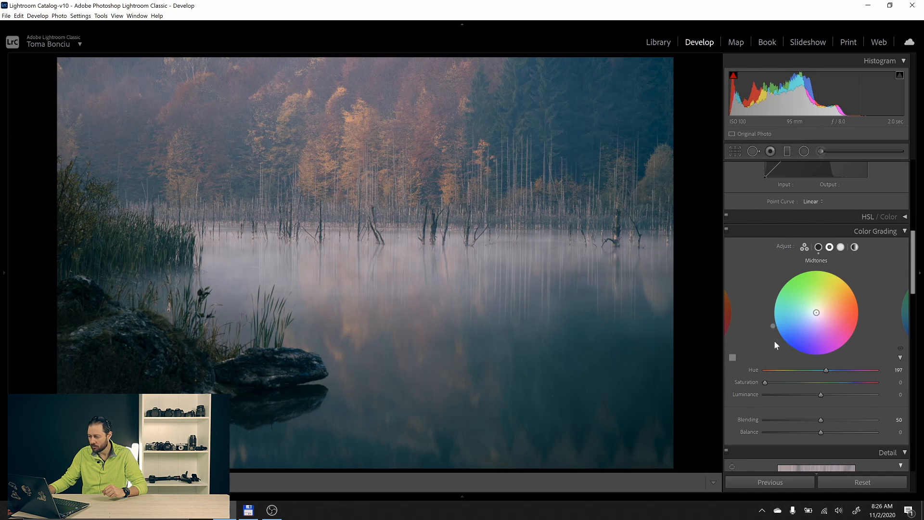
drag(765, 382, 790, 382)
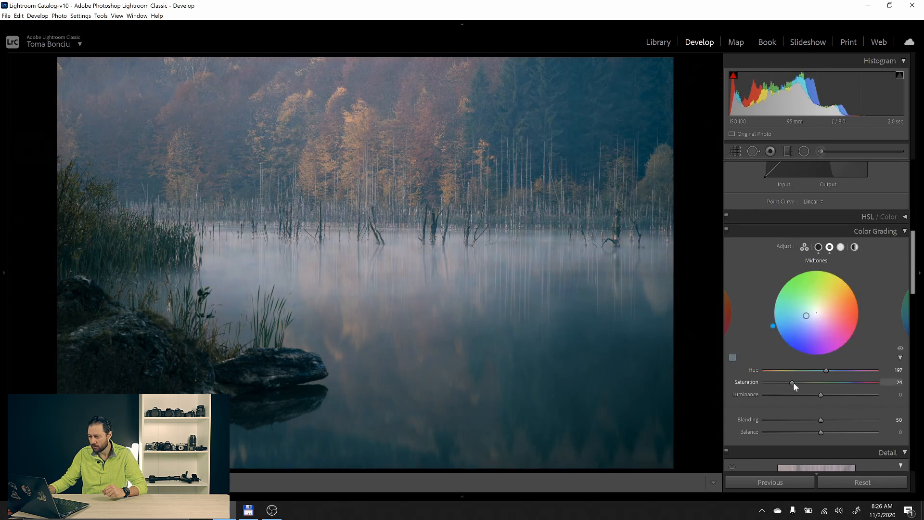
drag(790, 382, 785, 382)
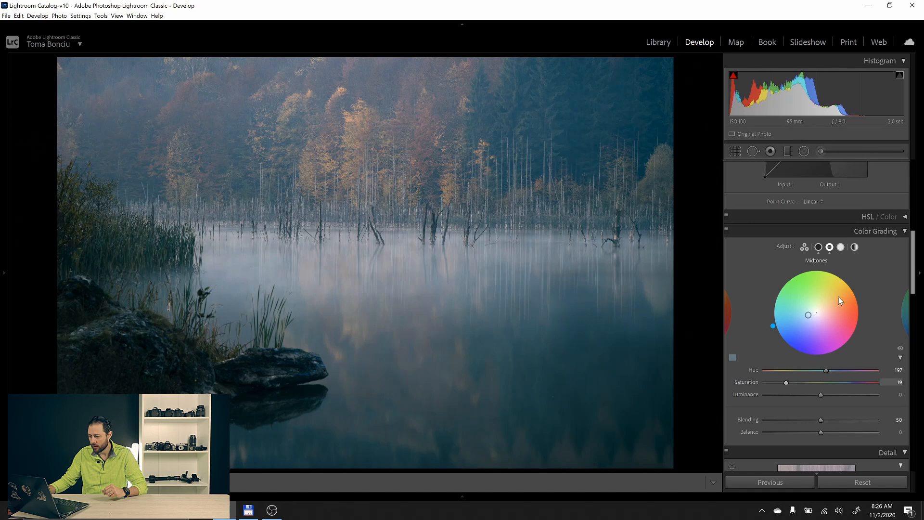
click(839, 247)
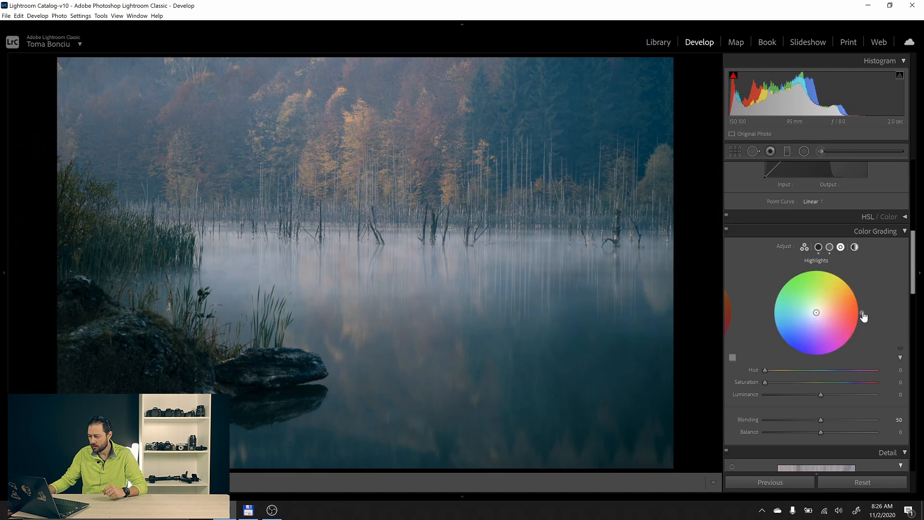
- Grade the Highlights orange with hue 31, saturation 30 and luminance +43
drag(816, 312, 845, 278)
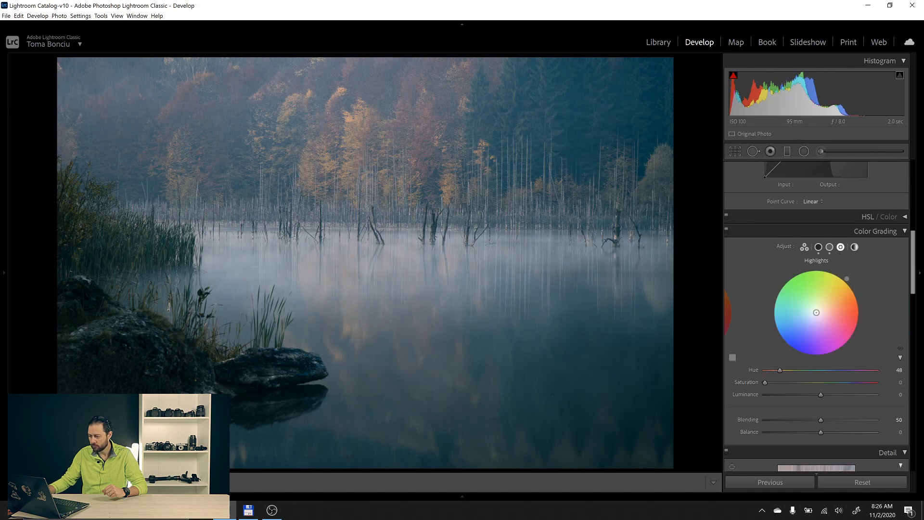
drag(846, 279, 854, 289)
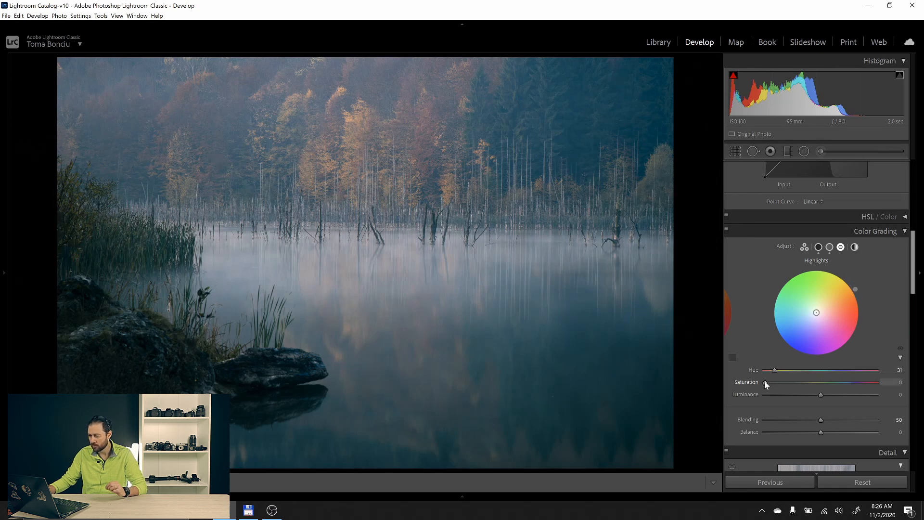
drag(765, 382, 799, 382)
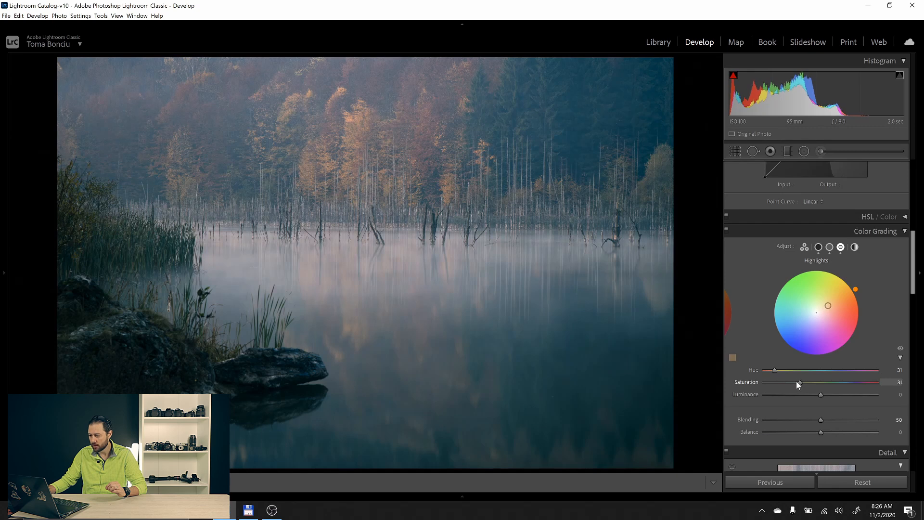
drag(820, 394, 842, 394)
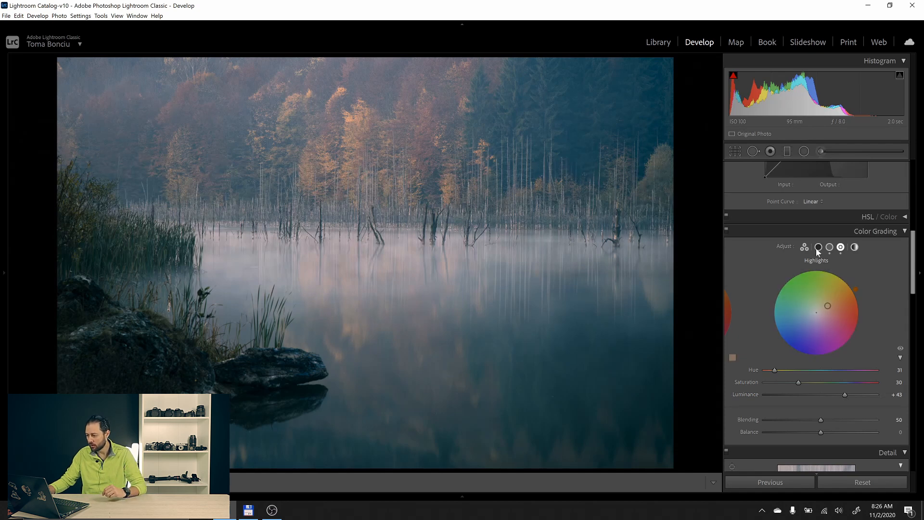
click(818, 248)
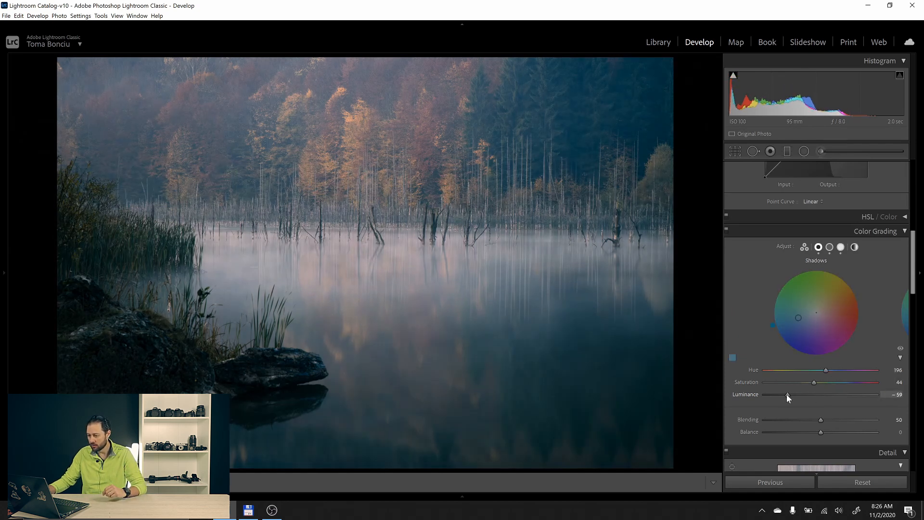